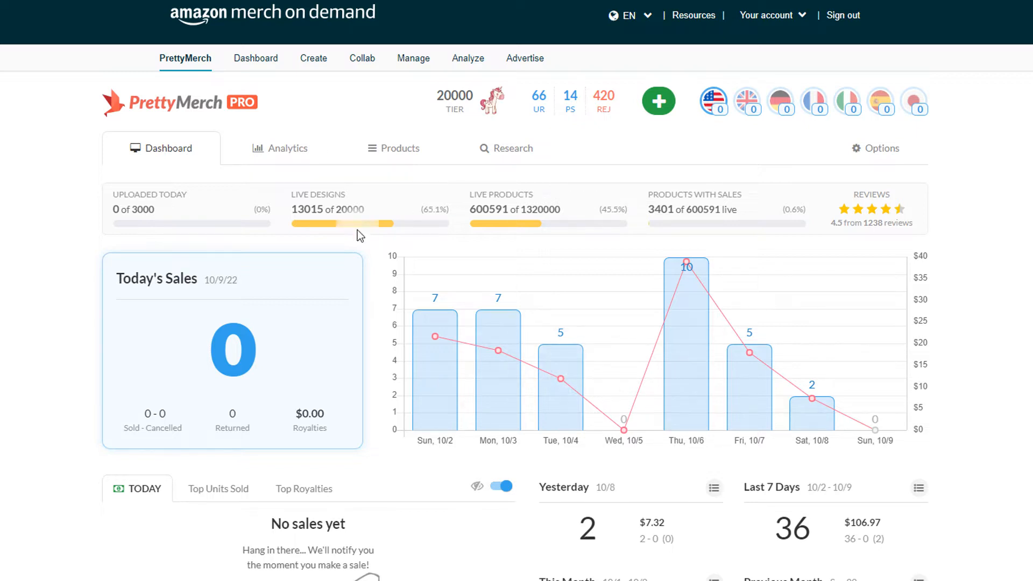
{"action": "mouse_move", "coordinate": [624, 429]}
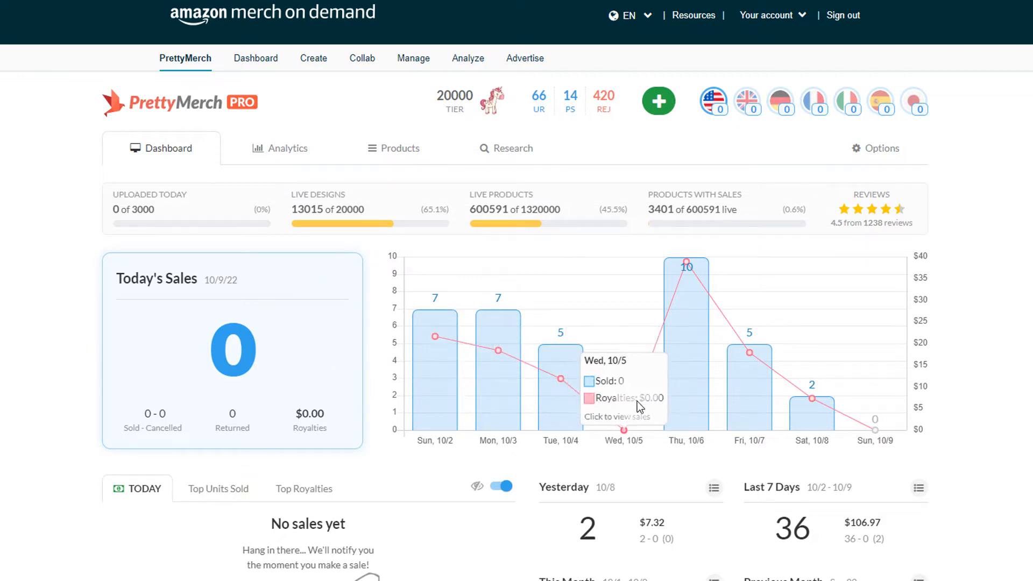
{"action": "mouse_move", "coordinate": [560, 379]}
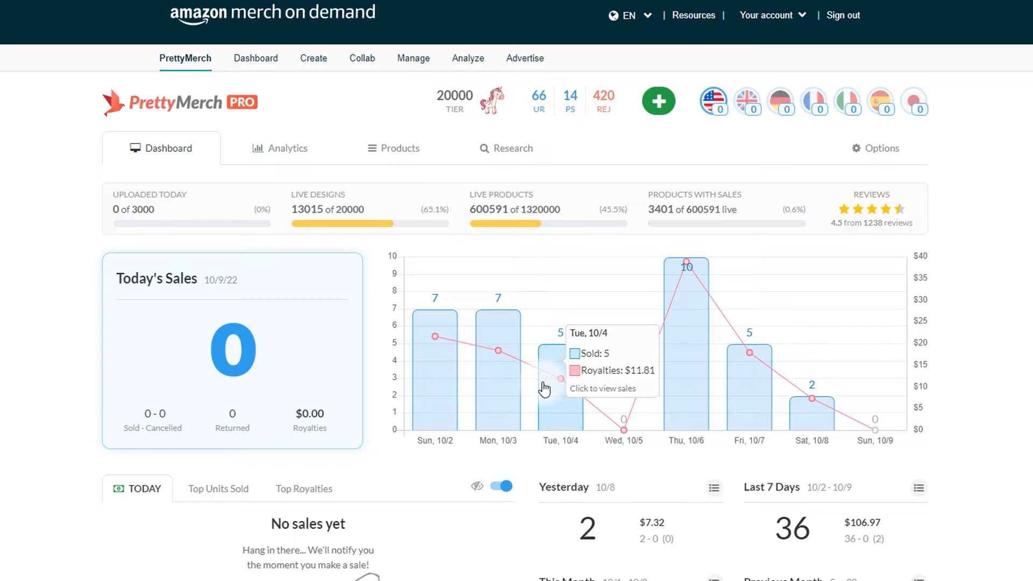
{"action": "mouse_move", "coordinate": [740, 153]}
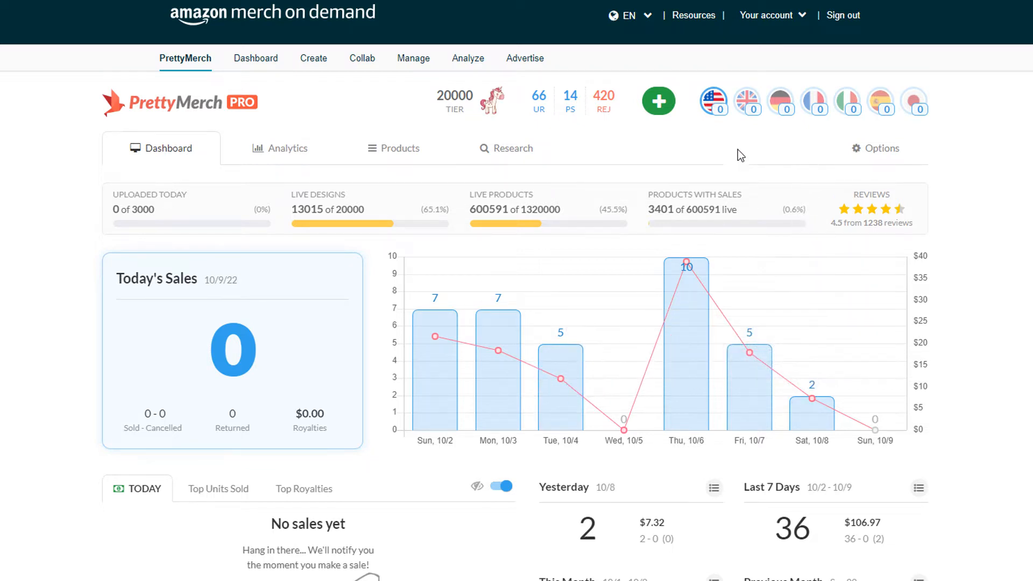
{"action": "mouse_move", "coordinate": [629, 155]}
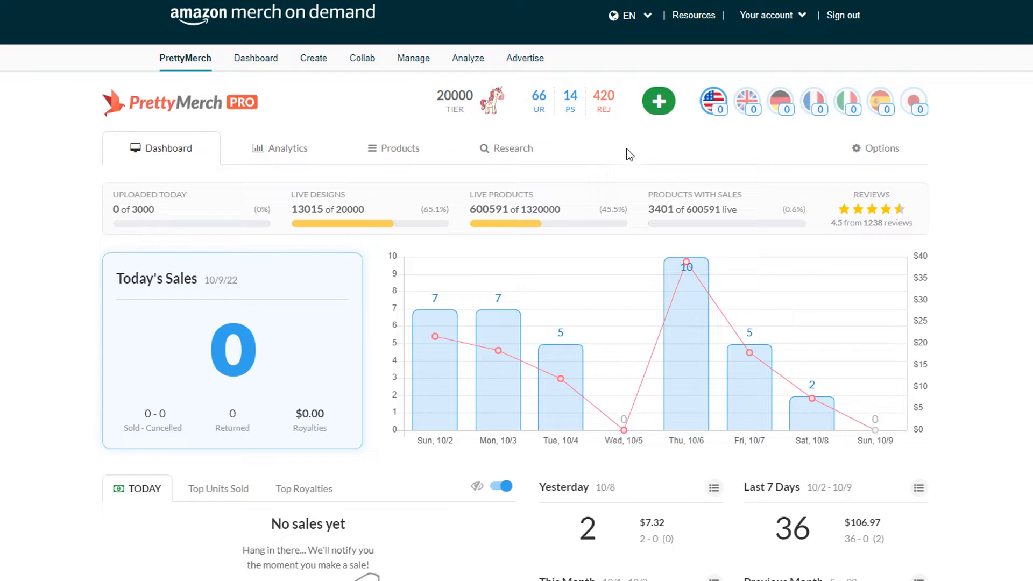
{"action": "mouse_move", "coordinate": [687, 183]}
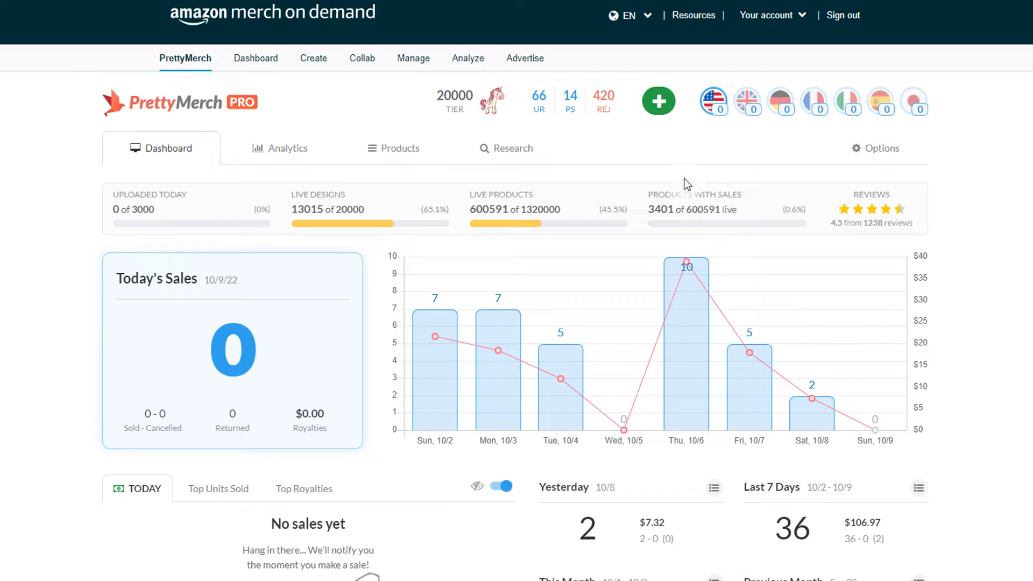
{"action": "mouse_move", "coordinate": [662, 153]}
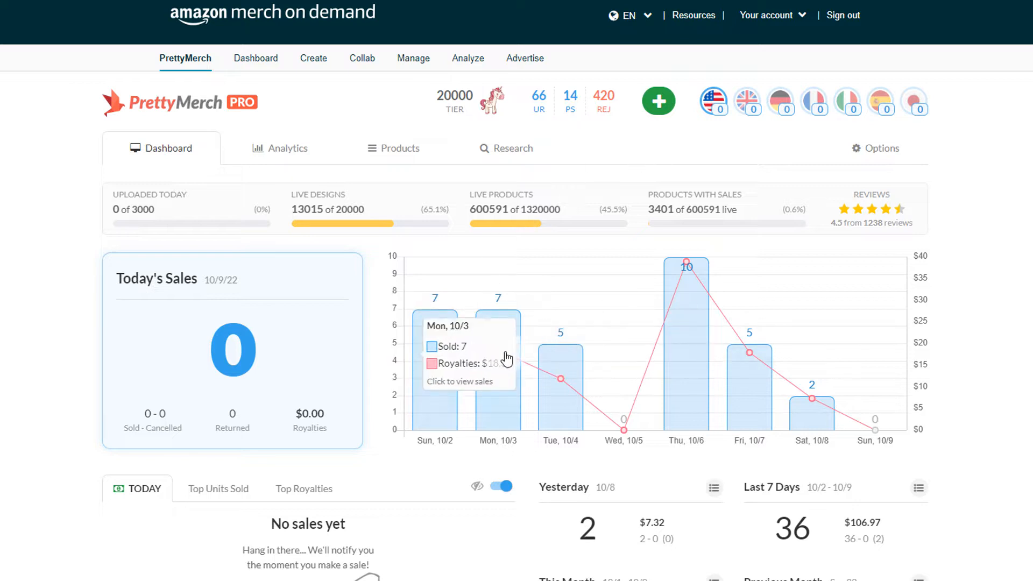
{"action": "mouse_move", "coordinate": [617, 314]}
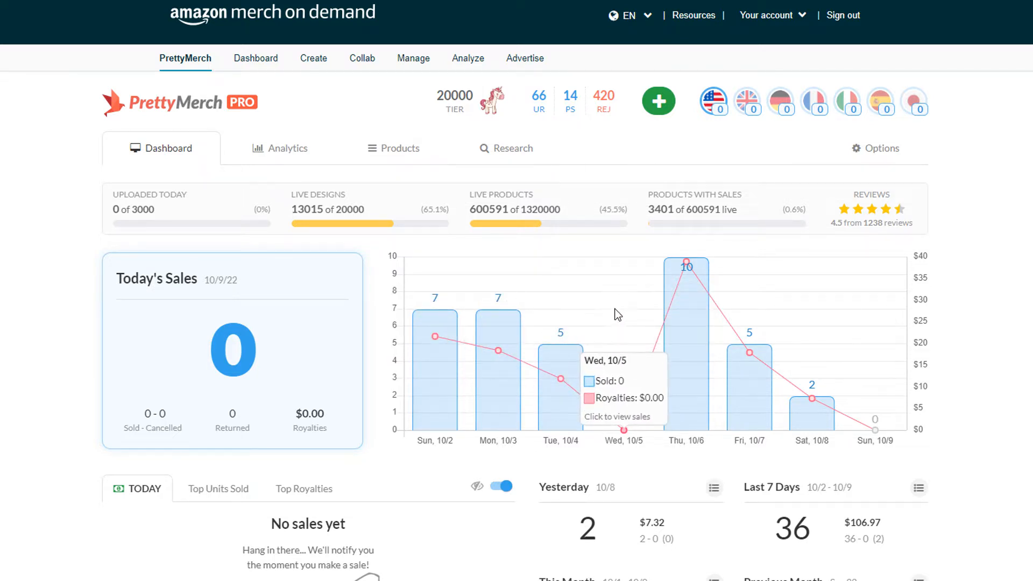
{"action": "mouse_move", "coordinate": [624, 149]}
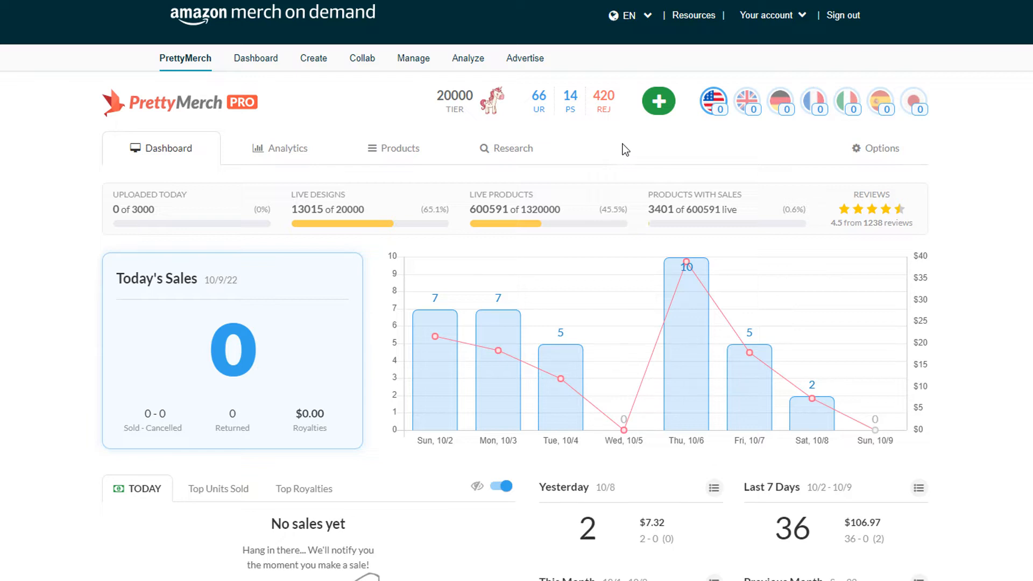
{"action": "mouse_move", "coordinate": [623, 429]}
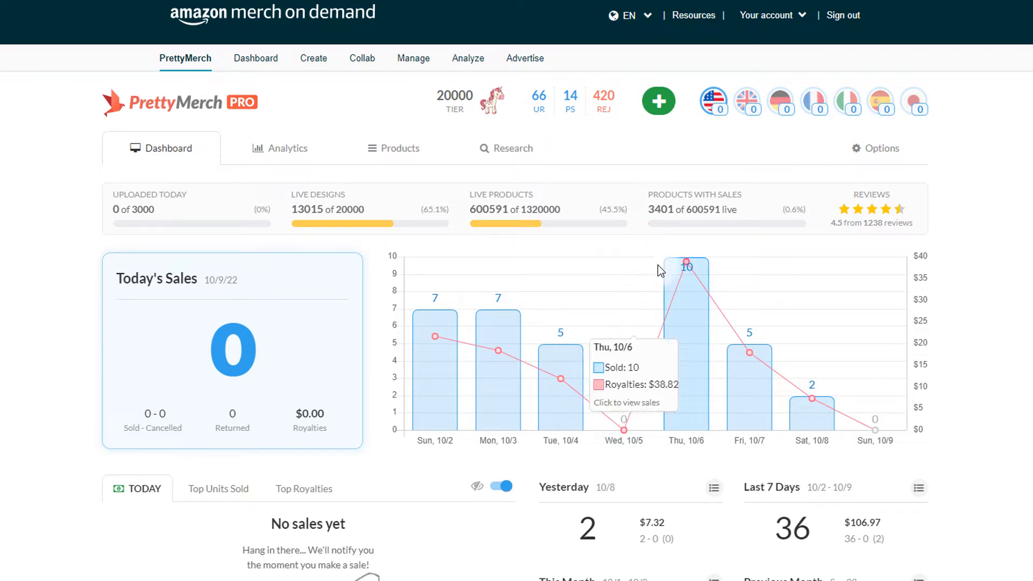
{"action": "mouse_move", "coordinate": [652, 413]}
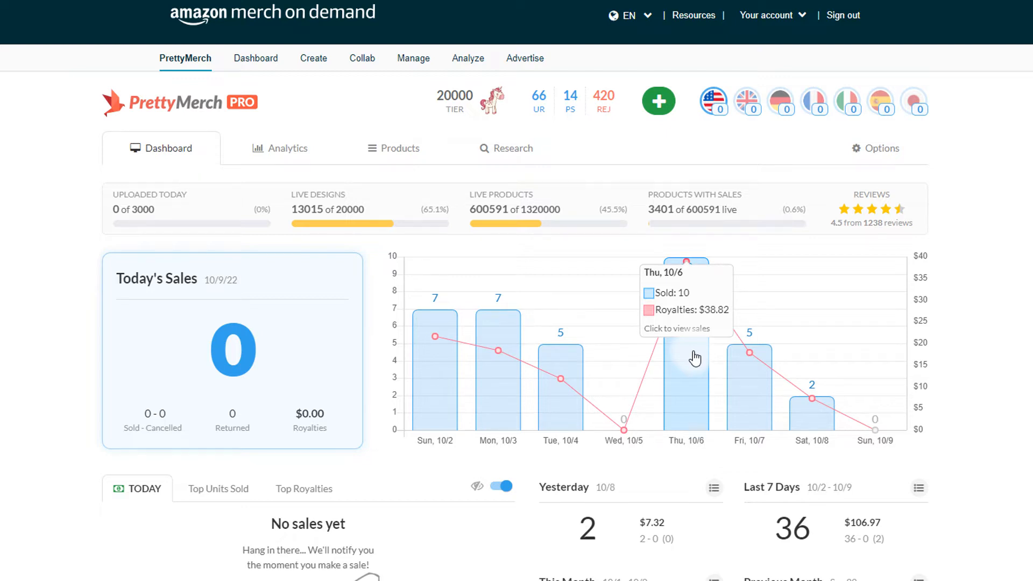
{"action": "mouse_move", "coordinate": [658, 169]}
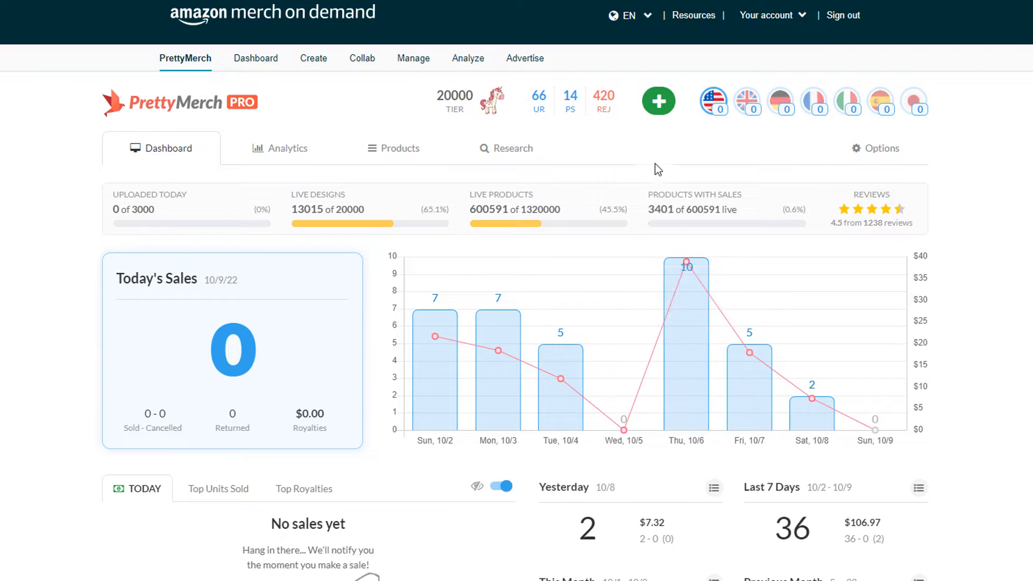
{"action": "mouse_move", "coordinate": [685, 364]}
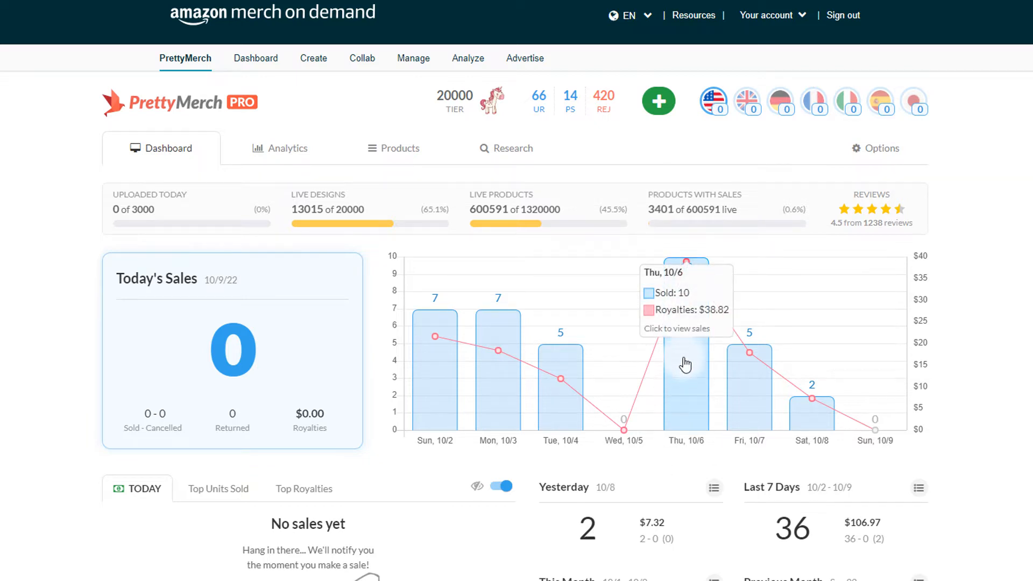
{"action": "mouse_move", "coordinate": [745, 407]}
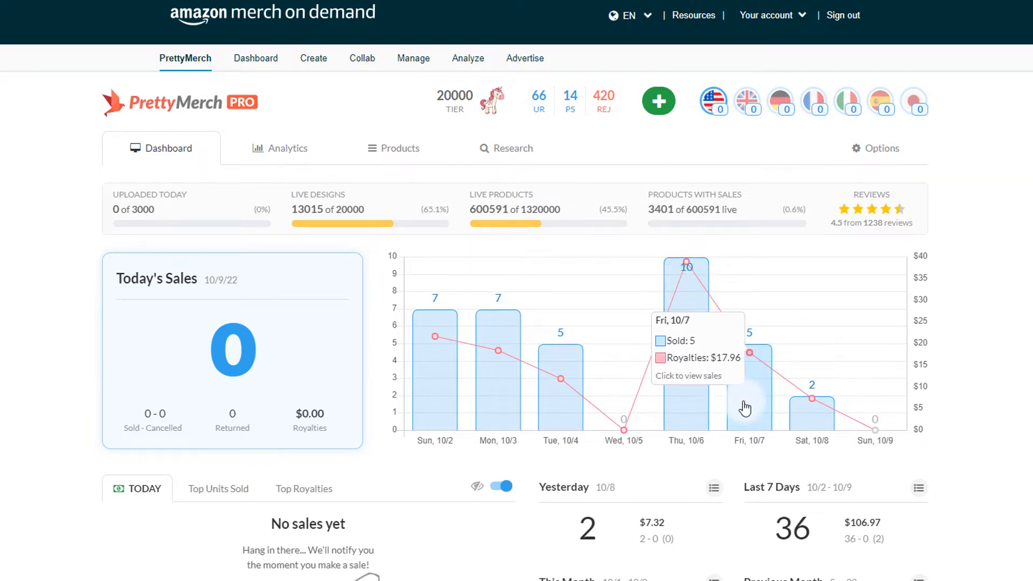
{"action": "mouse_move", "coordinate": [736, 400]}
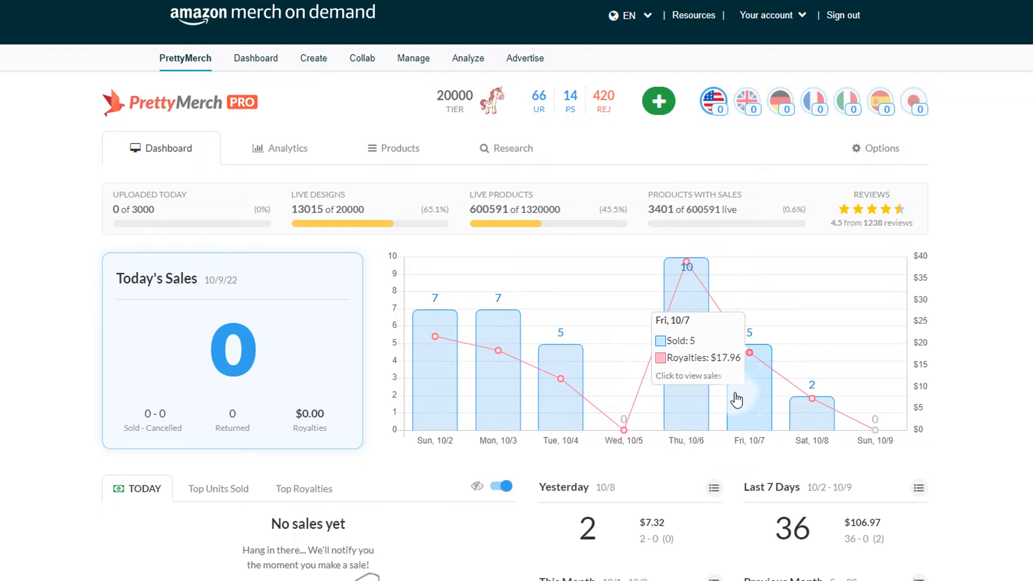
{"action": "mouse_move", "coordinate": [693, 364]}
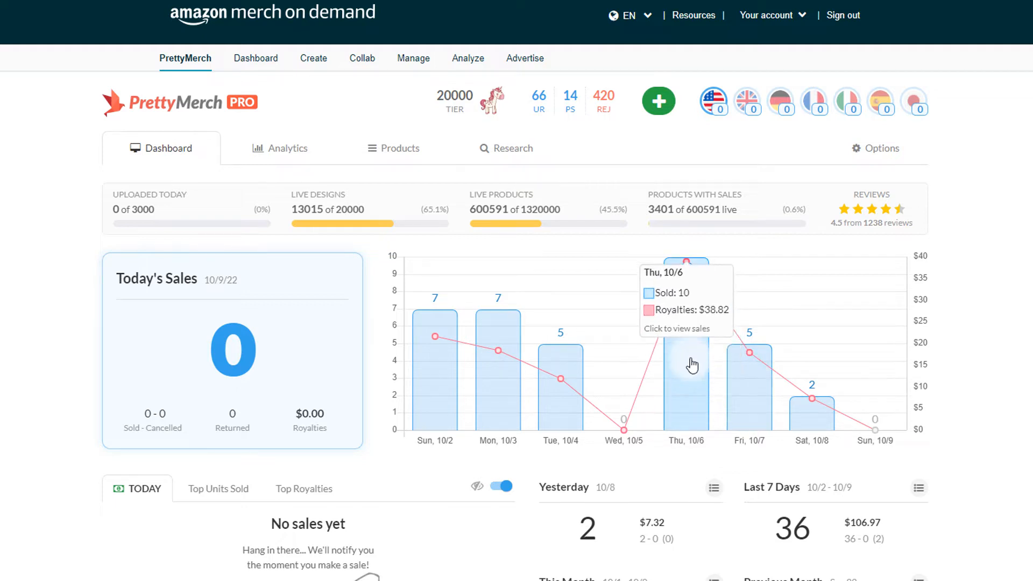
Check Thursday 10/6's sales breakdown, then review this month's 10/1–10/9 sales popup.
{"action": "left_click", "coordinate": [685, 366]}
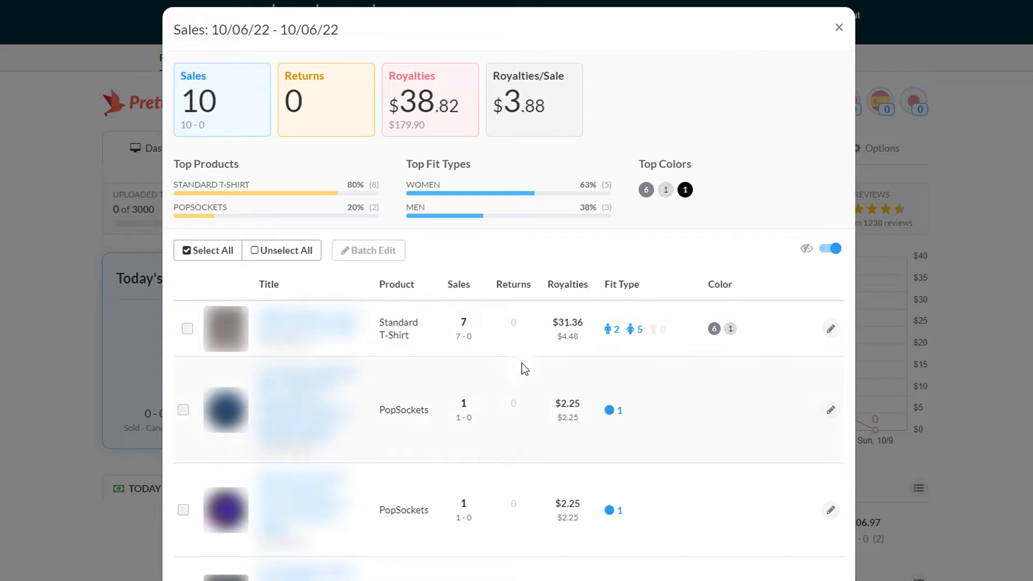
{"action": "left_click", "coordinate": [839, 27]}
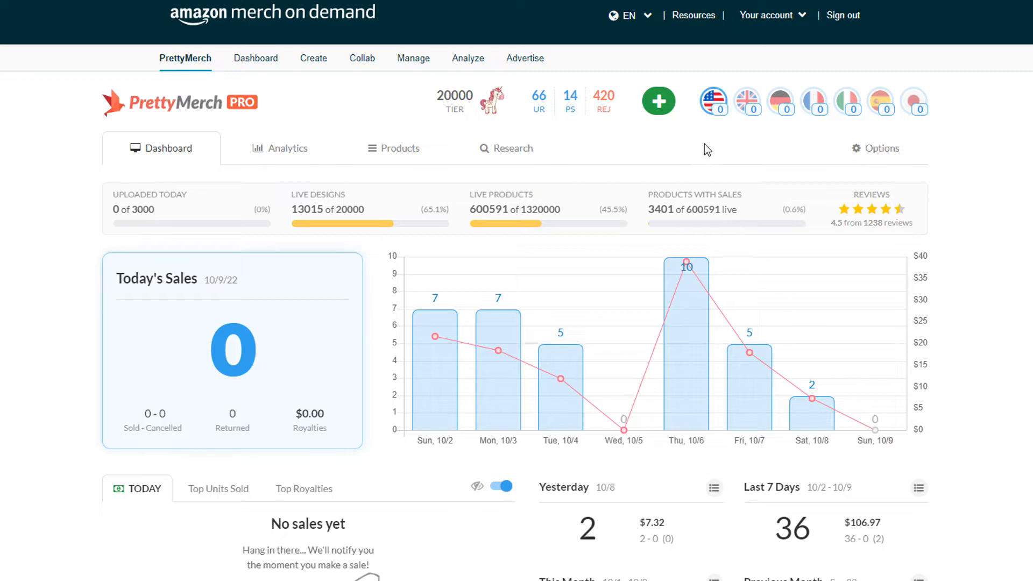
{"action": "mouse_move", "coordinate": [875, 430]}
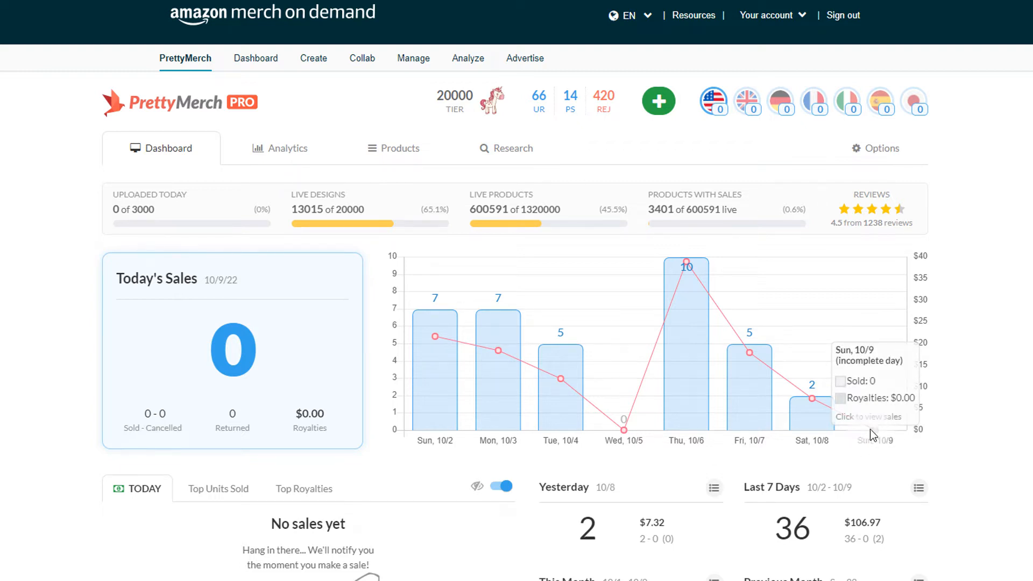
{"action": "mouse_move", "coordinate": [817, 422]}
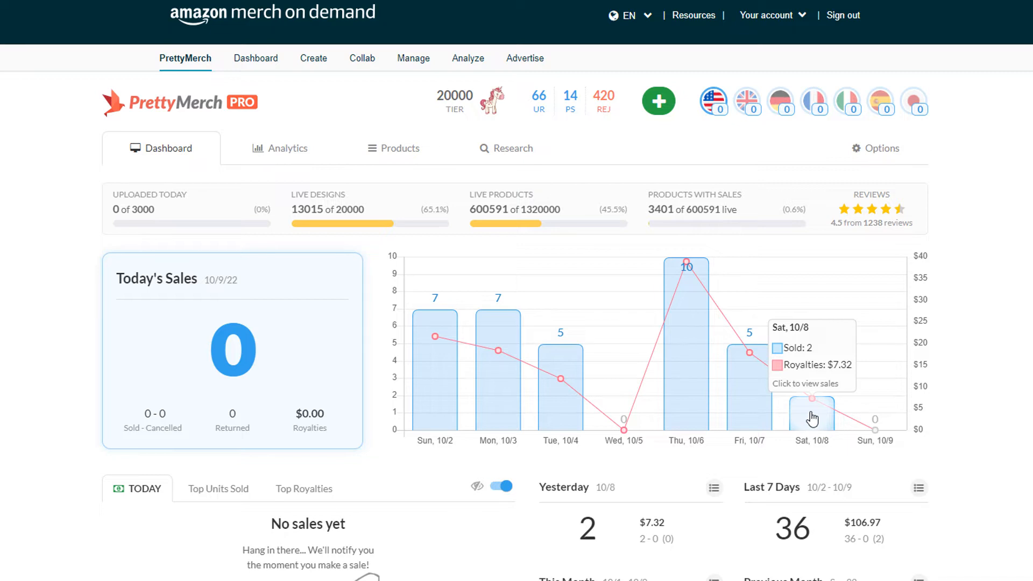
{"action": "scroll", "scroll_direction": "down", "scroll_amount": 3}
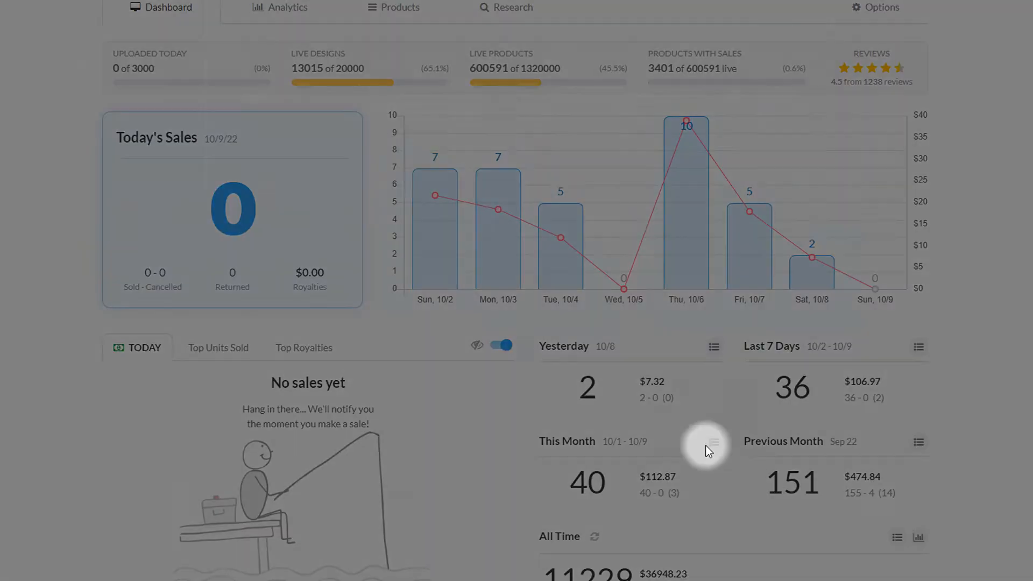
{"action": "left_click", "coordinate": [713, 440]}
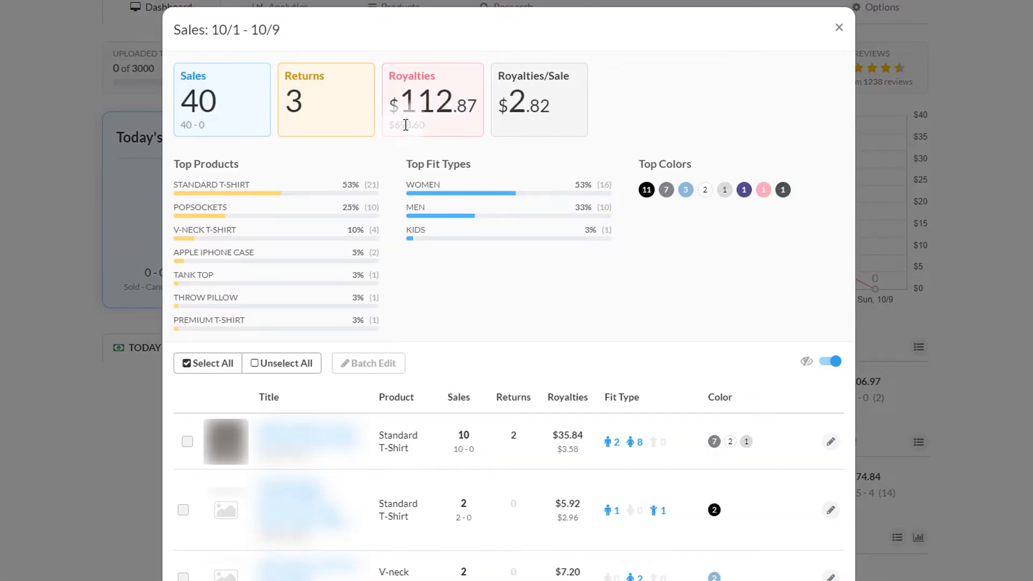
{"action": "mouse_move", "coordinate": [431, 102]}
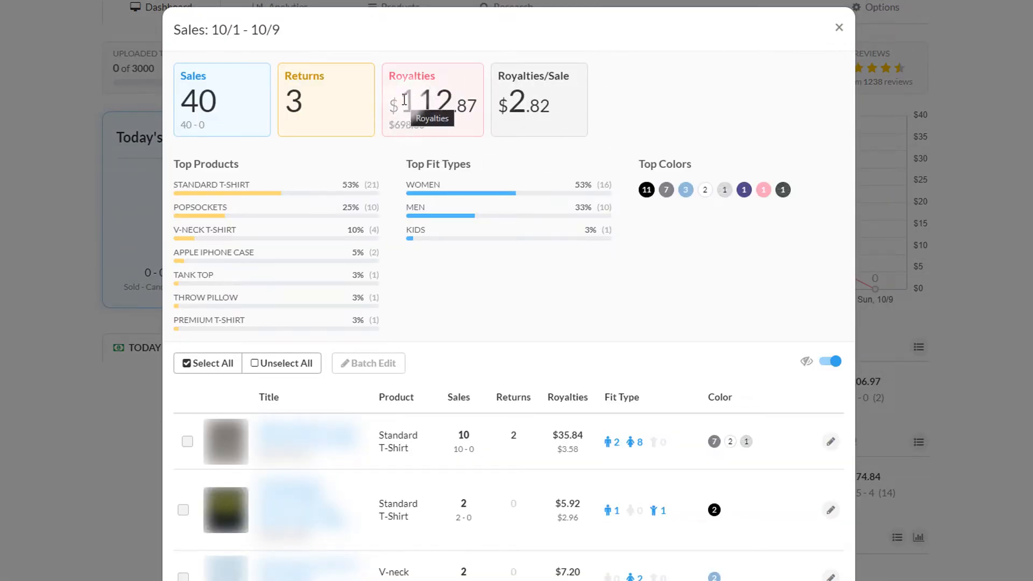
{"action": "mouse_move", "coordinate": [686, 97]}
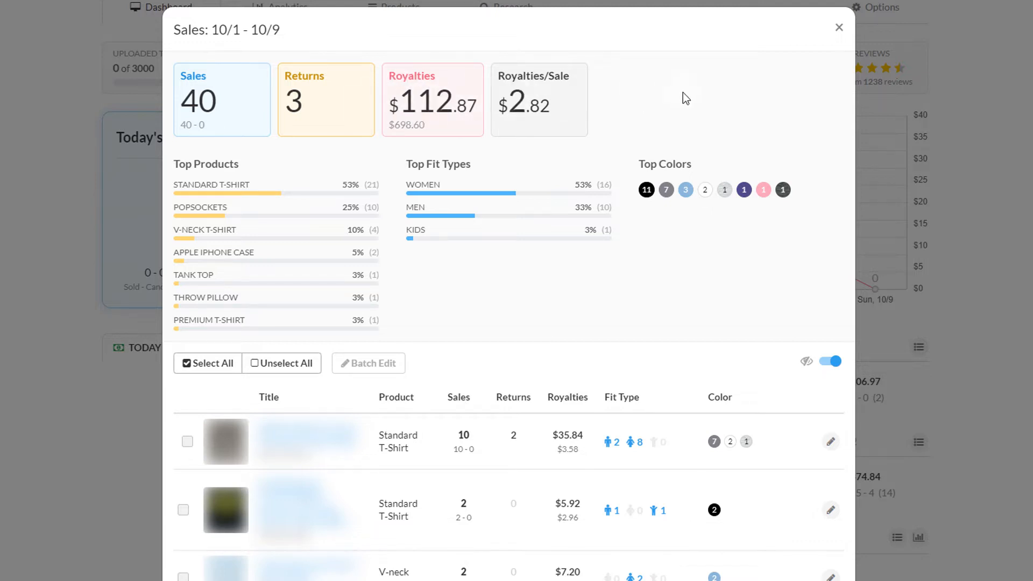
{"action": "left_click", "coordinate": [839, 27]}
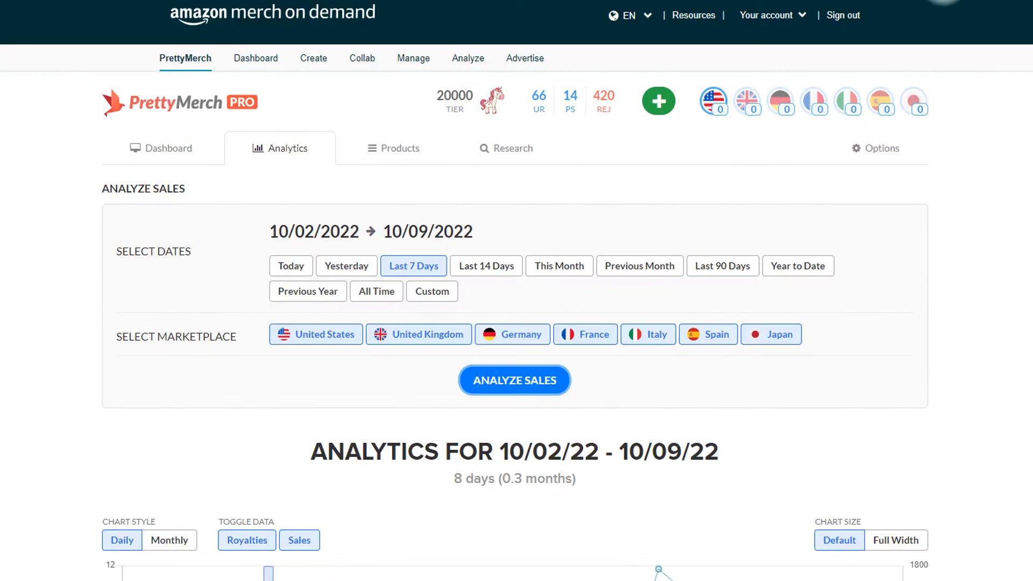
{"action": "scroll", "scroll_direction": "down", "scroll_amount": 3}
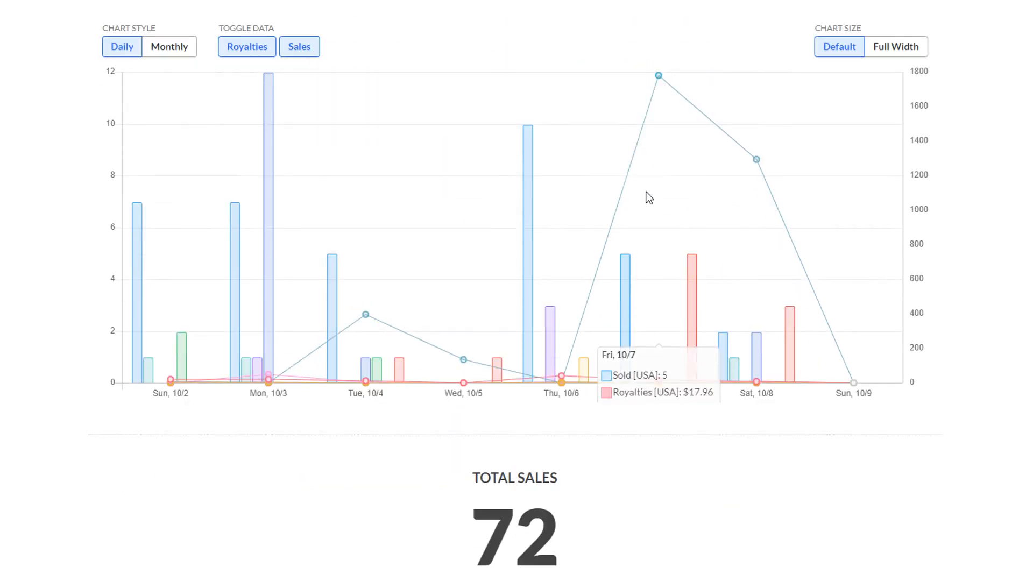
{"action": "scroll", "scroll_direction": "down", "scroll_amount": 3}
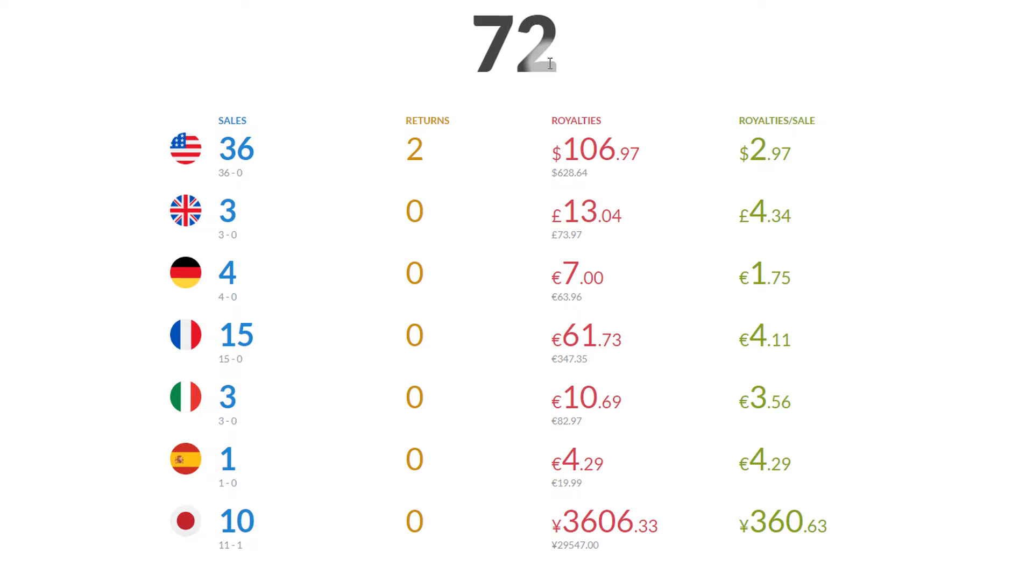
{"action": "scroll", "scroll_direction": "down", "scroll_amount": 3}
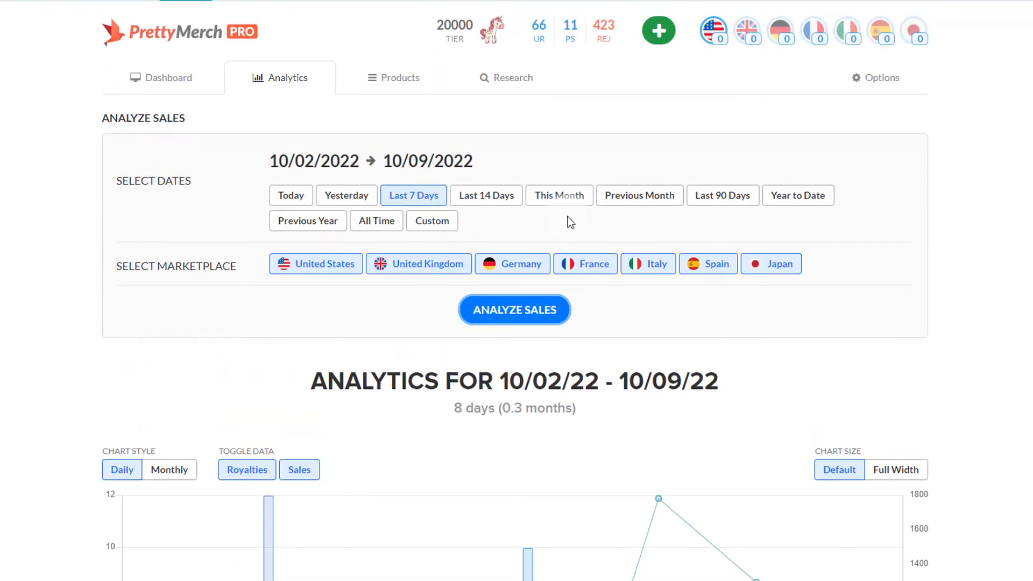
Analyze This Month's sales for October 1–9, 2022, totalling 78 sales.
{"action": "left_click", "coordinate": [559, 195]}
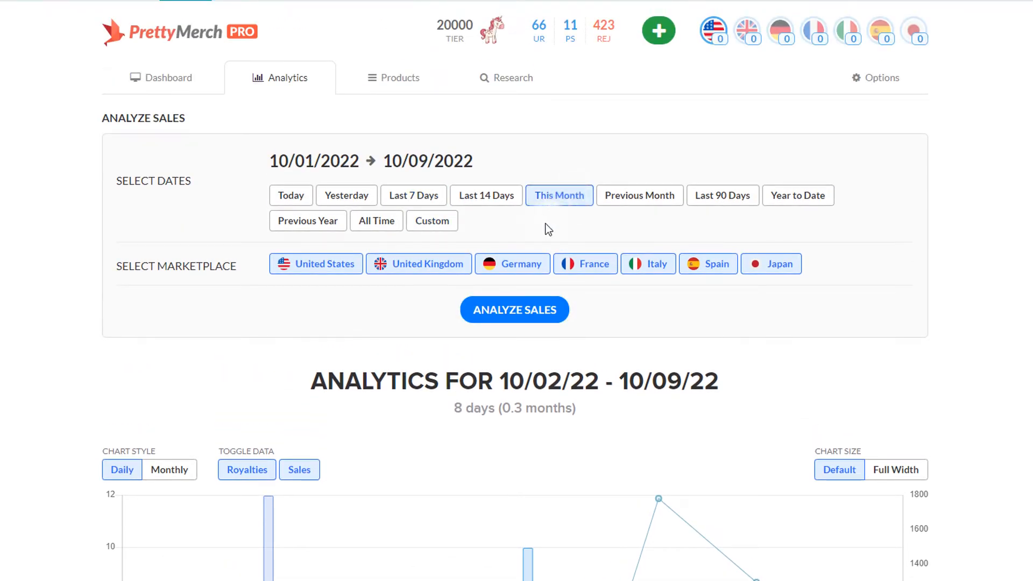
{"action": "mouse_move", "coordinate": [502, 222]}
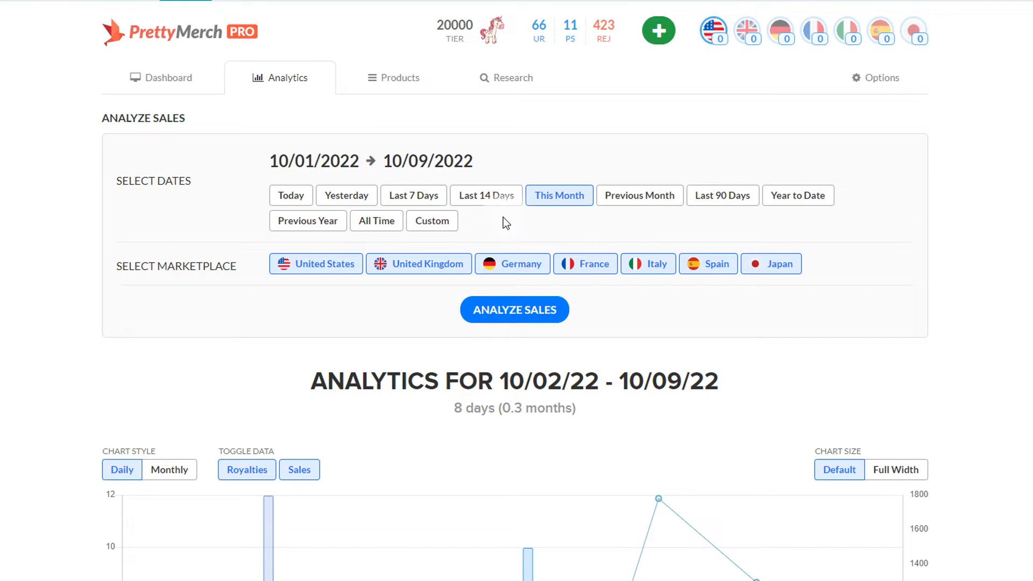
{"action": "scroll", "scroll_direction": "down", "scroll_amount": 3}
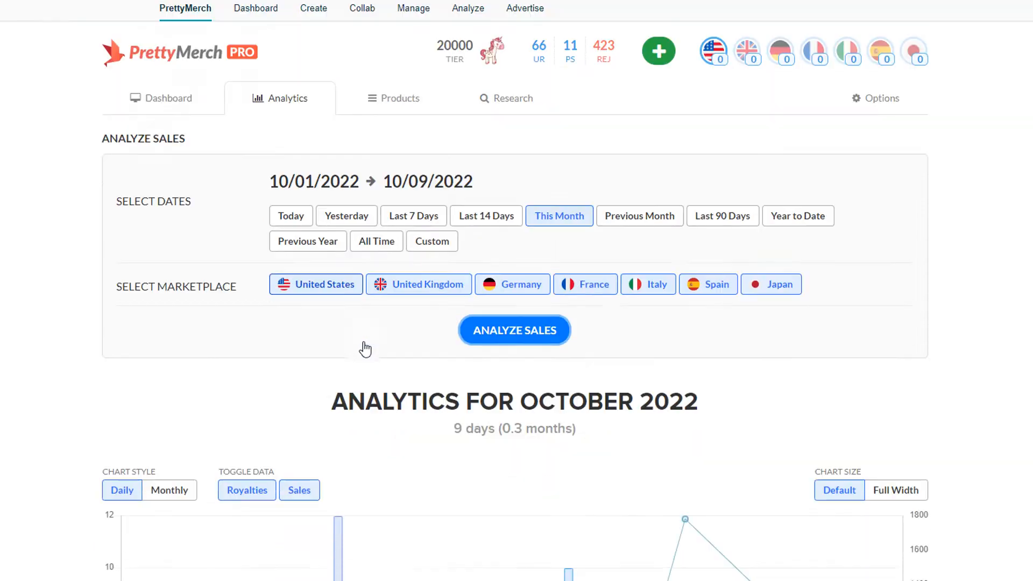
{"action": "left_click", "coordinate": [514, 330]}
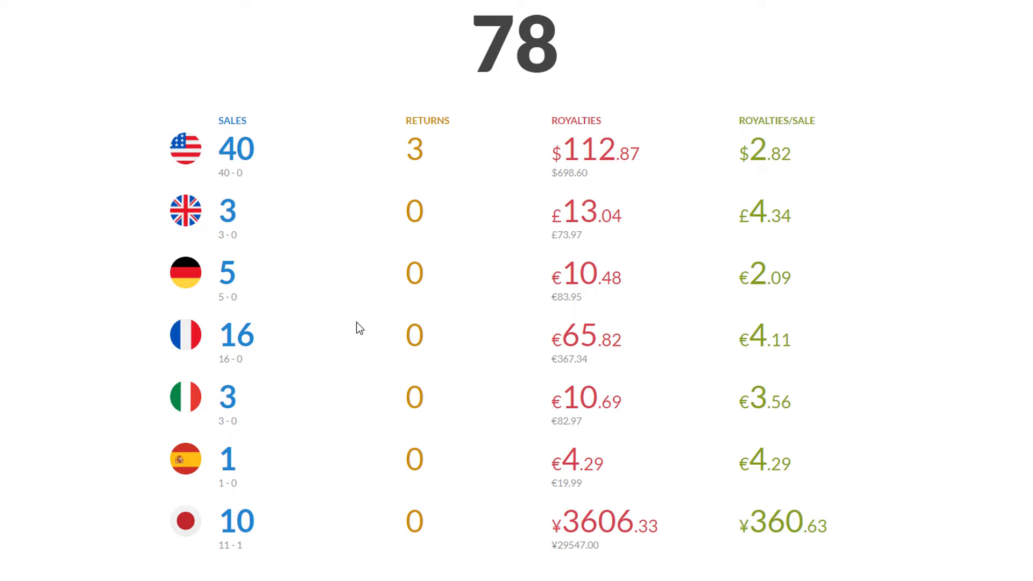
{"action": "mouse_move", "coordinate": [447, 157]}
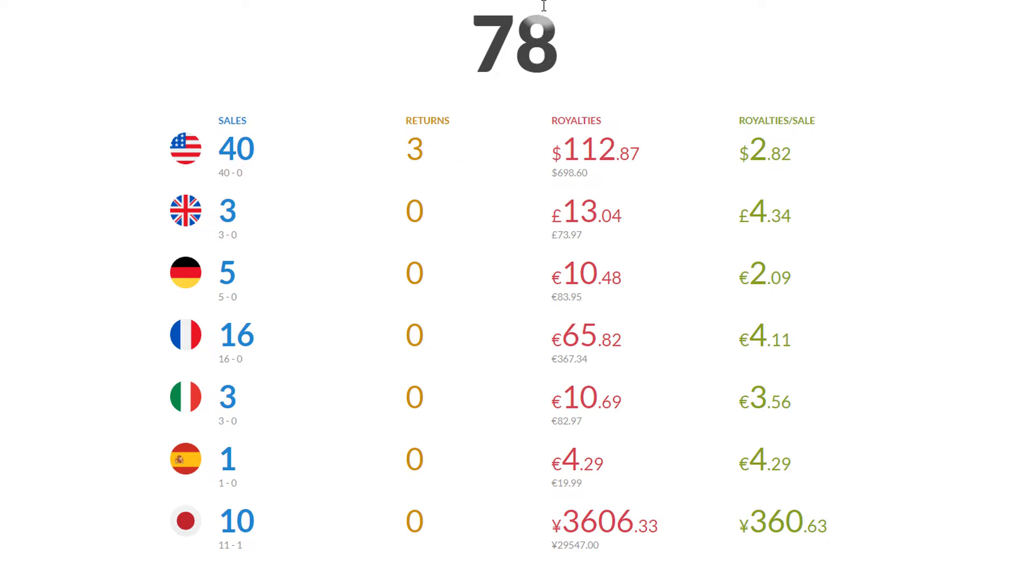
{"action": "mouse_move", "coordinate": [445, 31]}
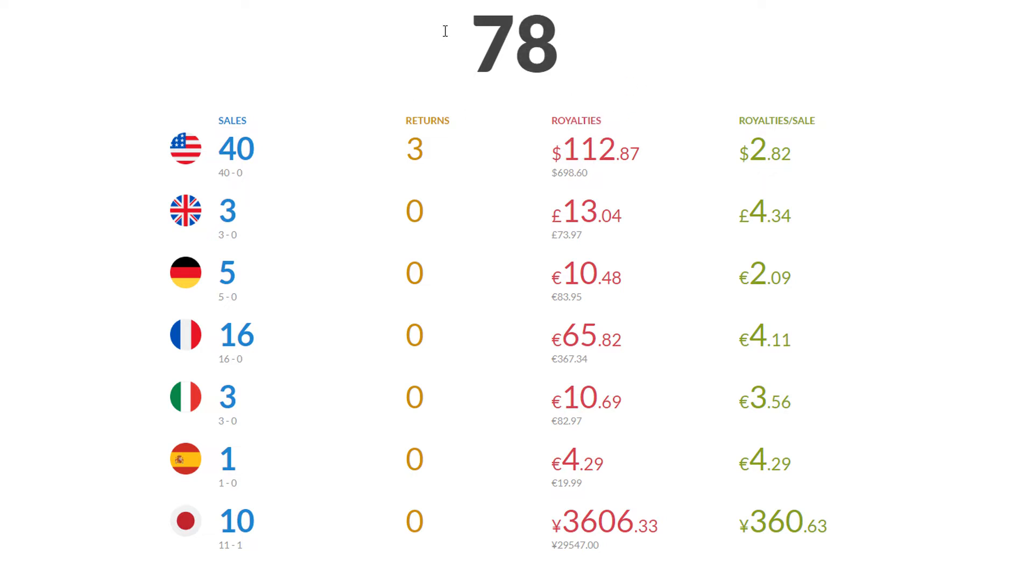
{"action": "mouse_move", "coordinate": [278, 103]}
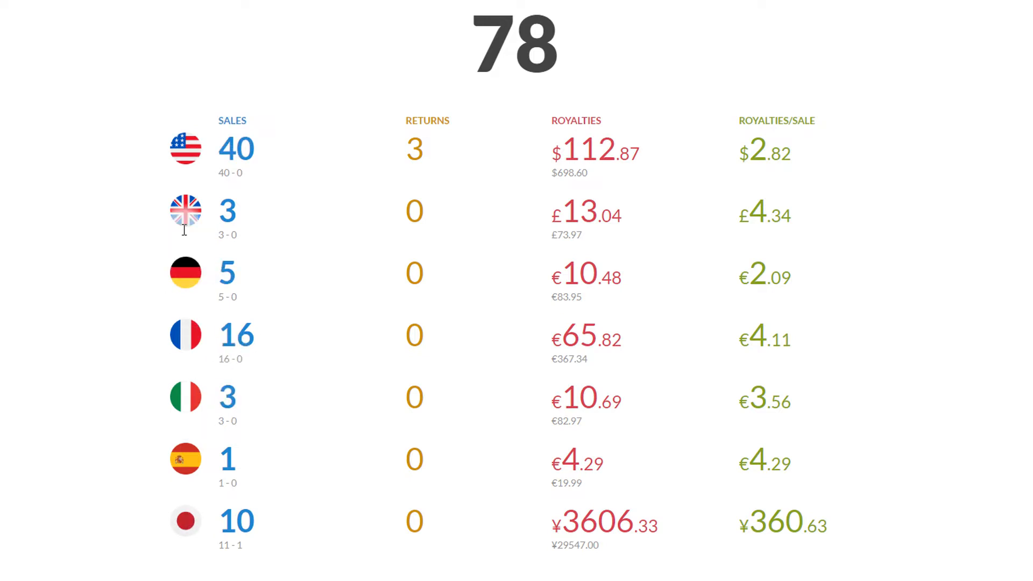
{"action": "mouse_move", "coordinate": [146, 261]}
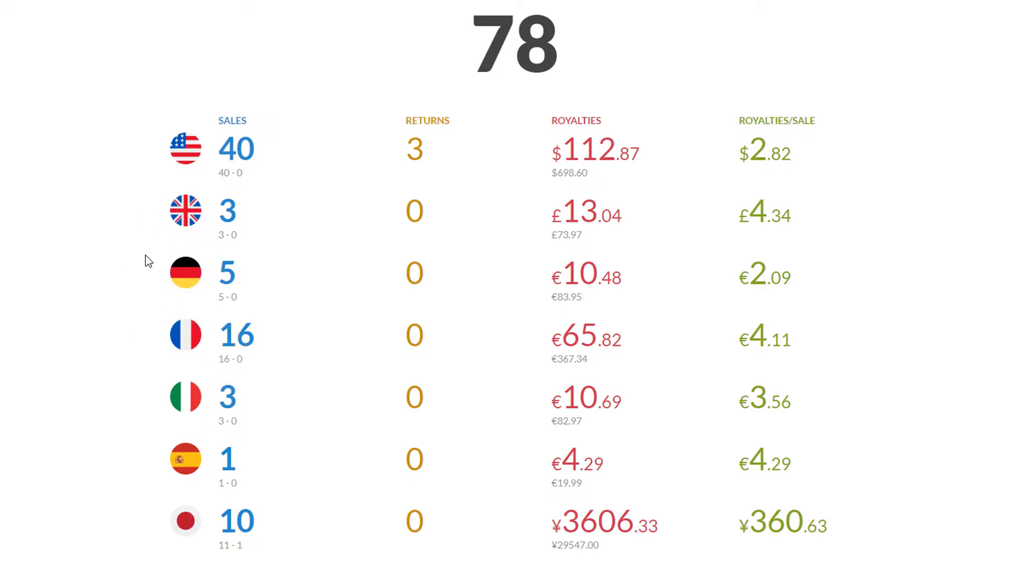
{"action": "mouse_move", "coordinate": [185, 335]}
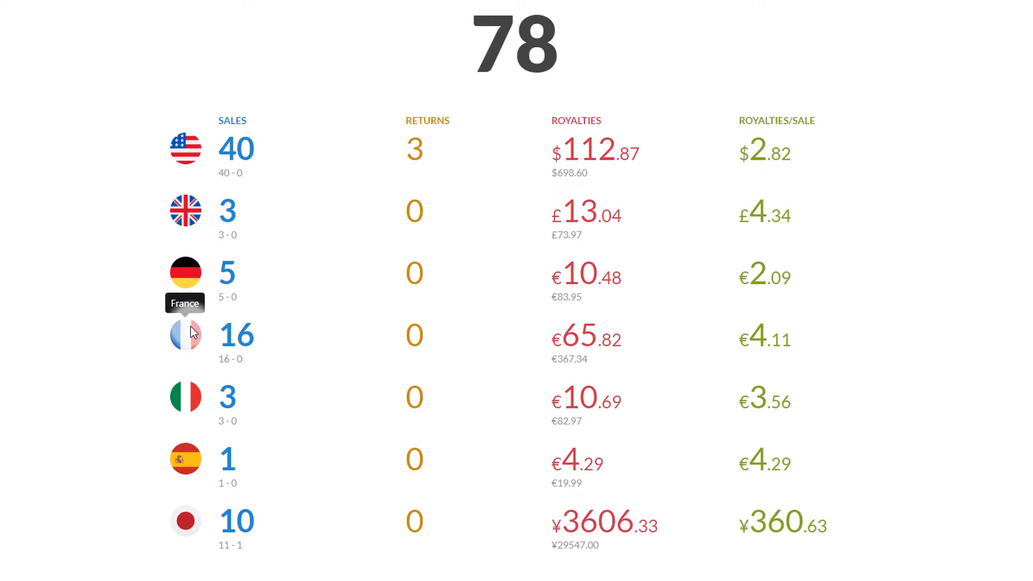
{"action": "mouse_move", "coordinate": [185, 520]}
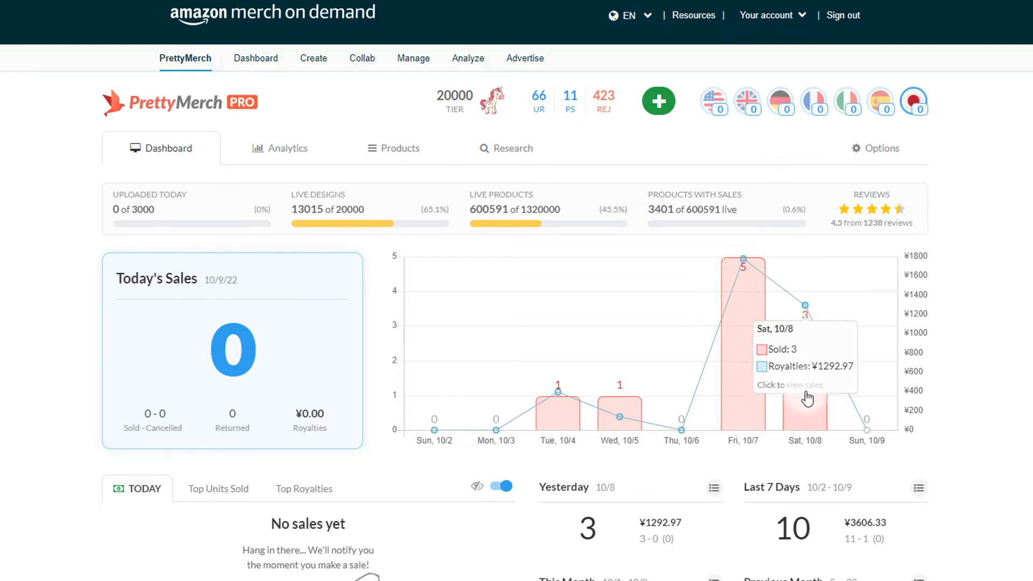
{"action": "mouse_move", "coordinate": [867, 425]}
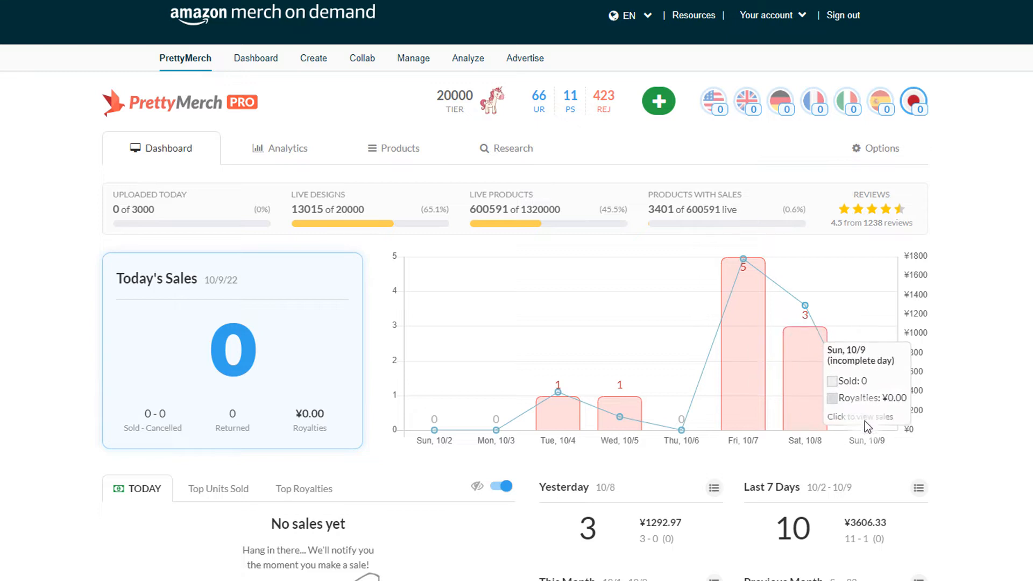
{"action": "mouse_move", "coordinate": [865, 344]}
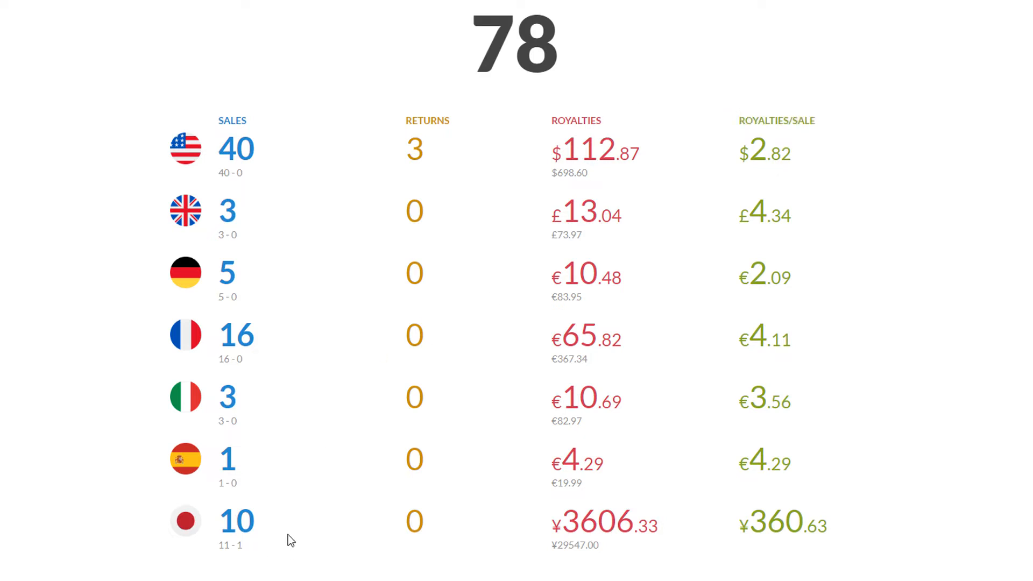
{"action": "mouse_move", "coordinate": [1014, 12]}
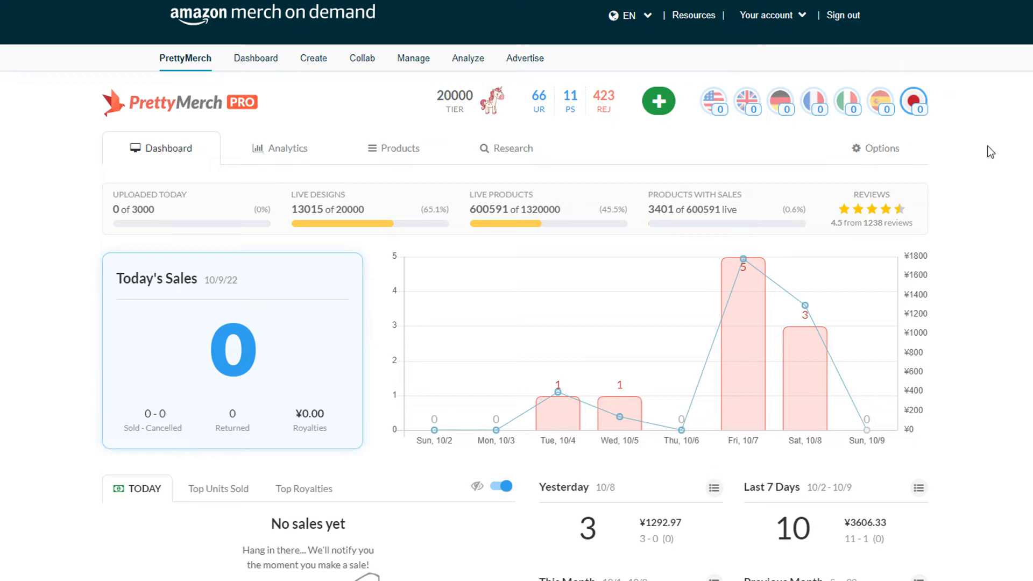
Show the France dashboard sales chart for 10/2–10/9.
{"action": "left_click", "coordinate": [815, 100]}
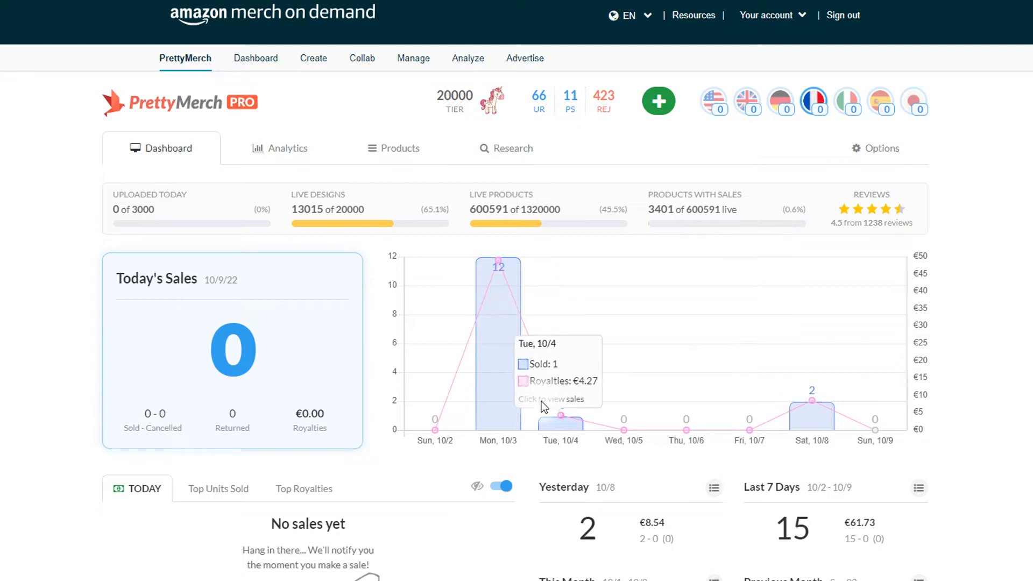
{"action": "mouse_move", "coordinate": [749, 411]}
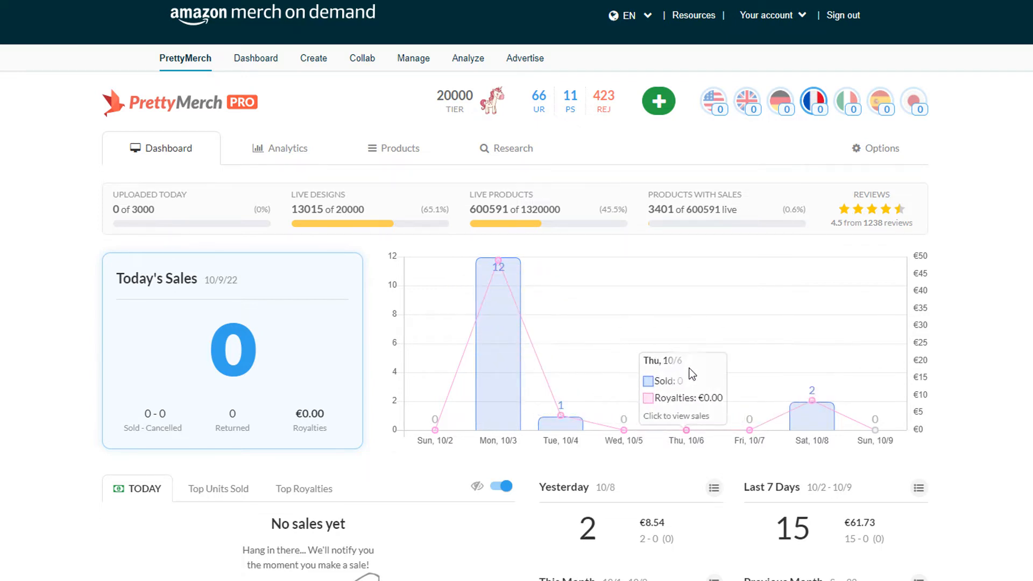
{"action": "mouse_move", "coordinate": [687, 430]}
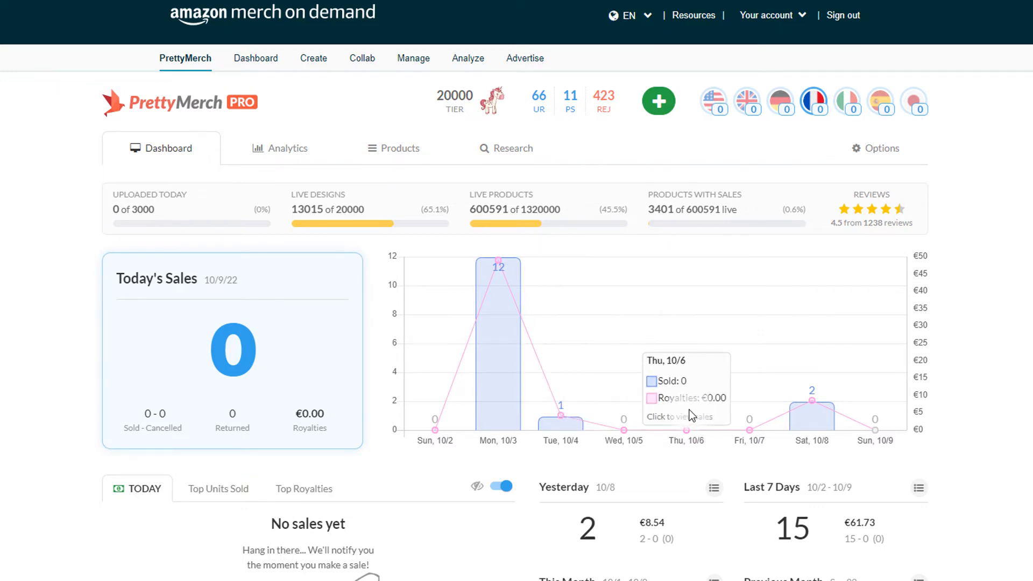
{"action": "mouse_move", "coordinate": [687, 429]}
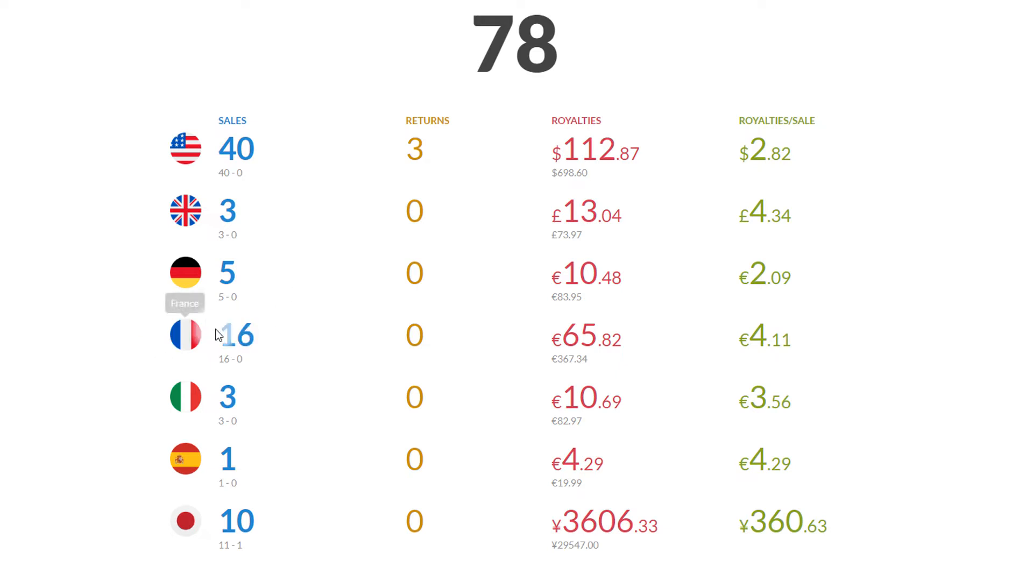
{"action": "mouse_move", "coordinate": [282, 363]}
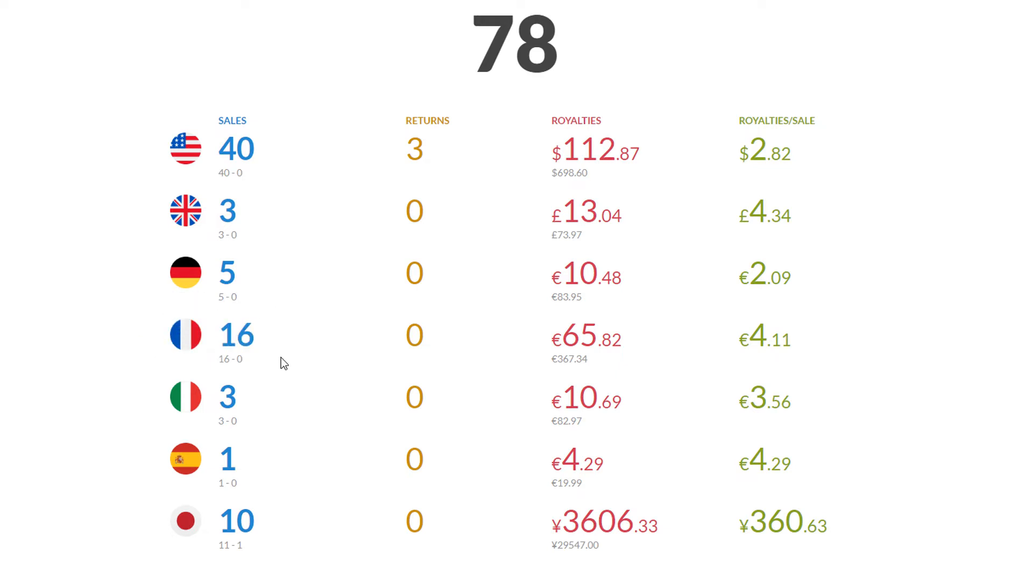
{"action": "mouse_move", "coordinate": [186, 335]}
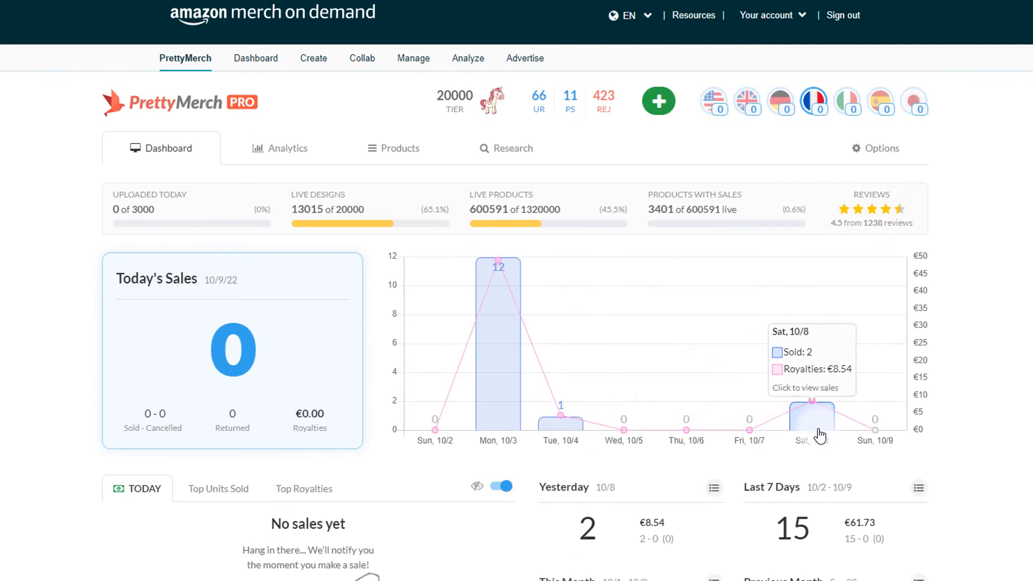
{"action": "mouse_move", "coordinate": [498, 270]}
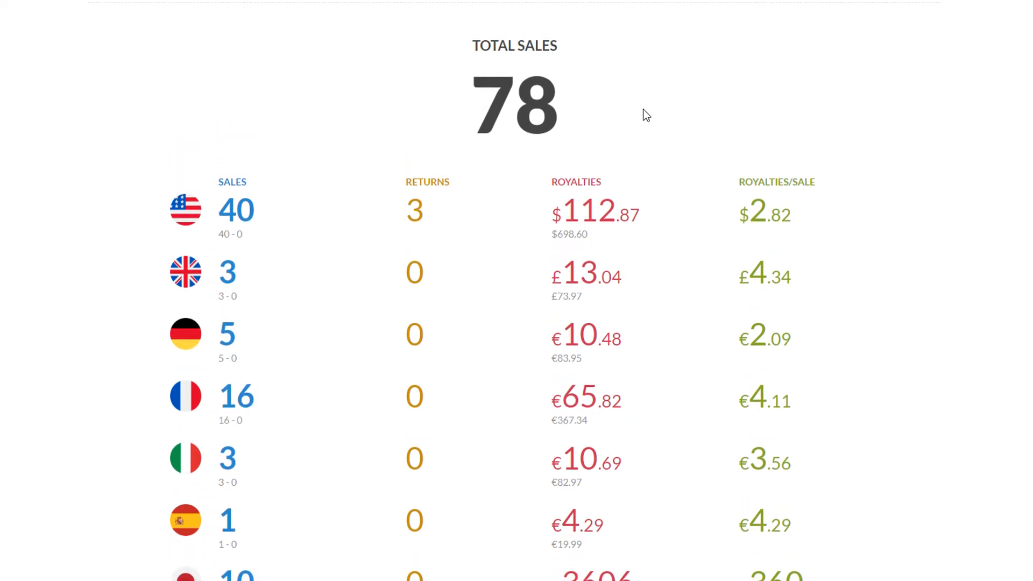
{"action": "scroll", "scroll_direction": "down", "scroll_amount": 3}
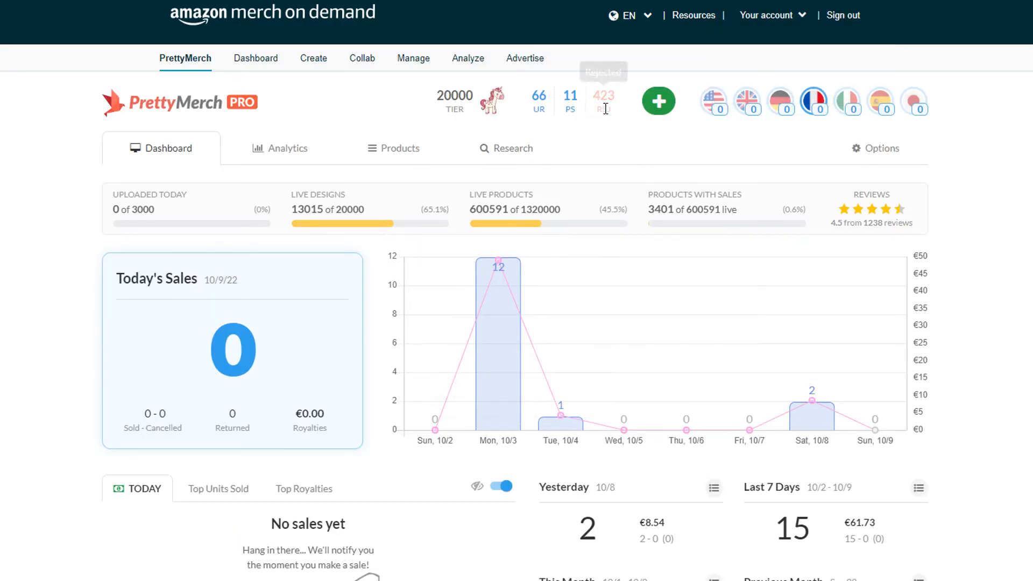
{"action": "mouse_move", "coordinate": [589, 153]}
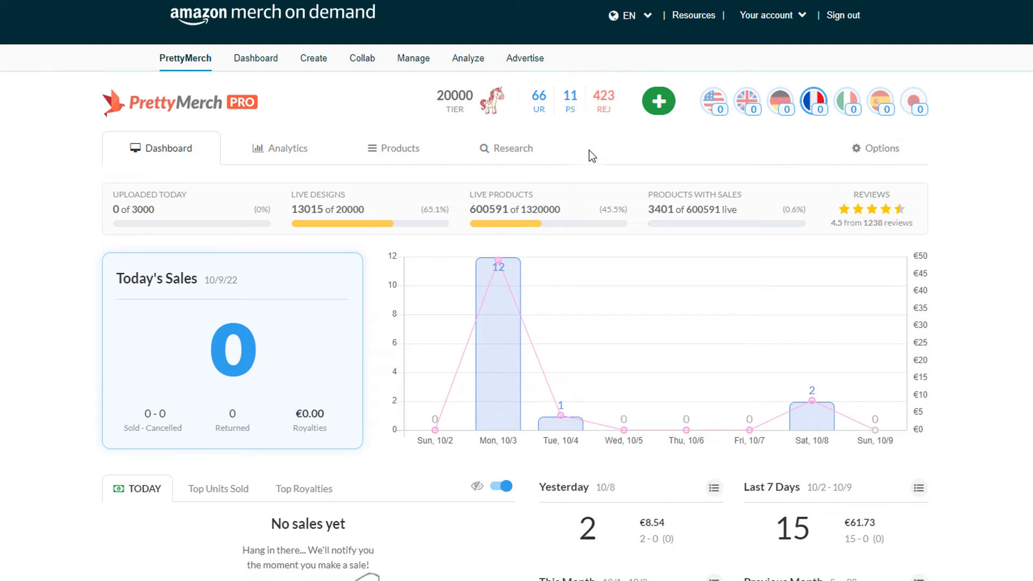
{"action": "mouse_move", "coordinate": [594, 150]}
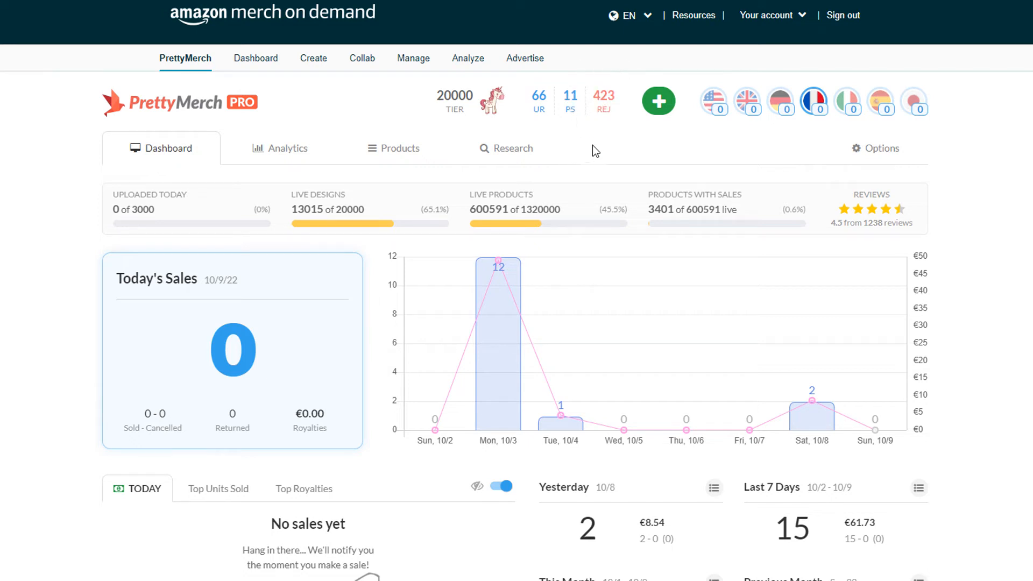
{"action": "mouse_move", "coordinate": [713, 101]}
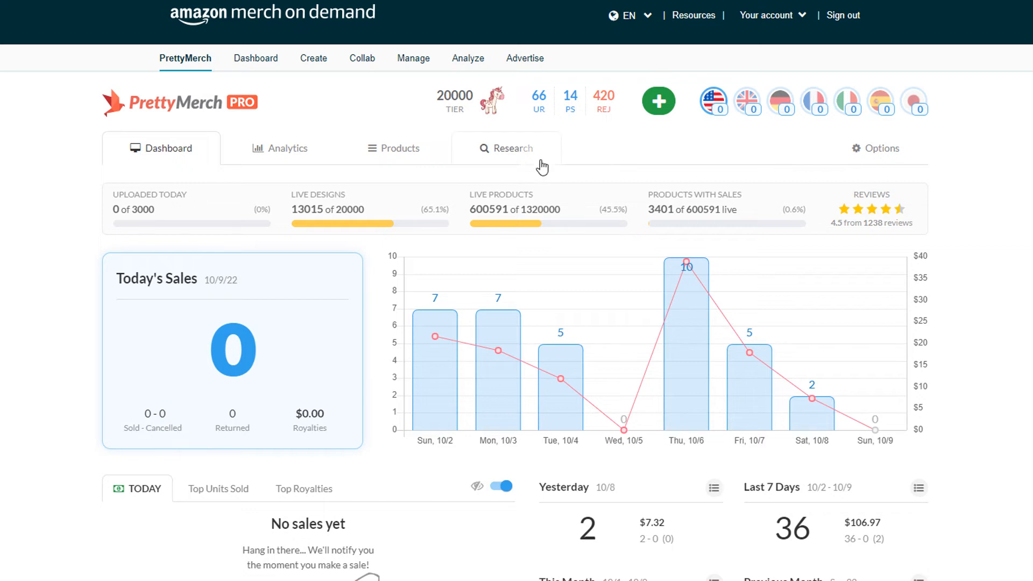
{"action": "mouse_move", "coordinate": [600, 146]}
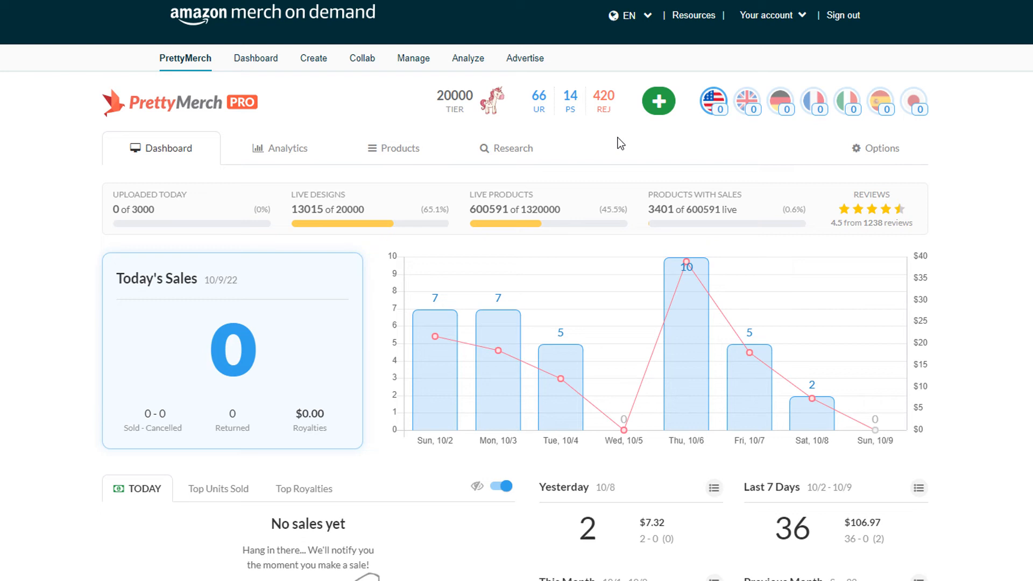
{"action": "mouse_move", "coordinate": [620, 151]}
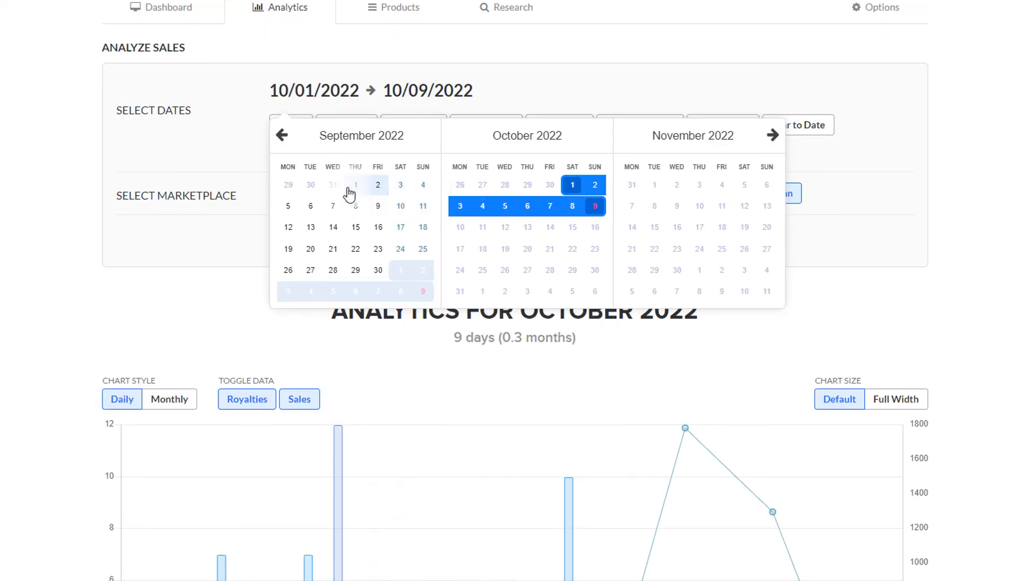
Analyze the custom range September 1–8, 2022, totalling 72 sales.
{"action": "left_click", "coordinate": [354, 184]}
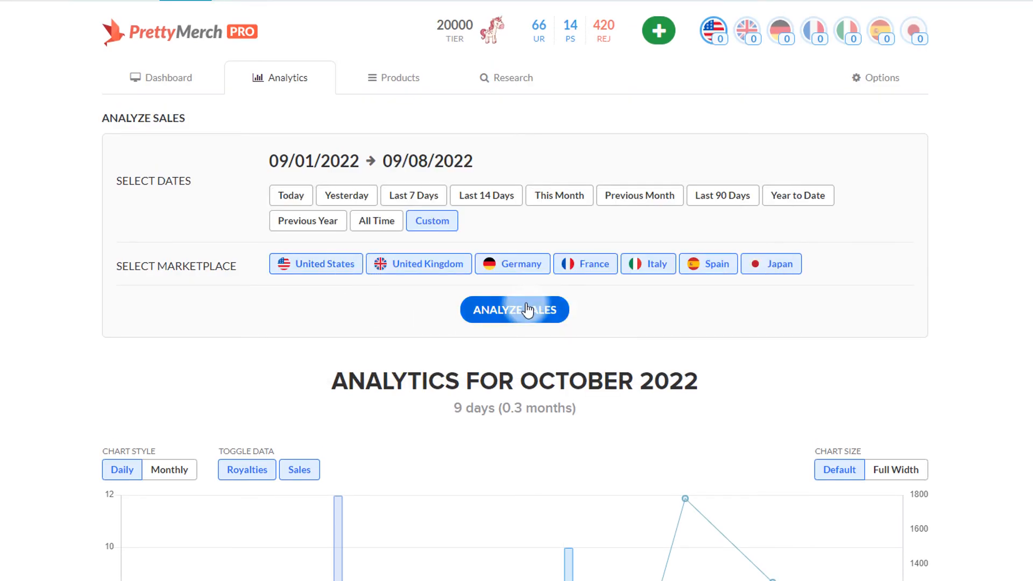
{"action": "left_click", "coordinate": [513, 310]}
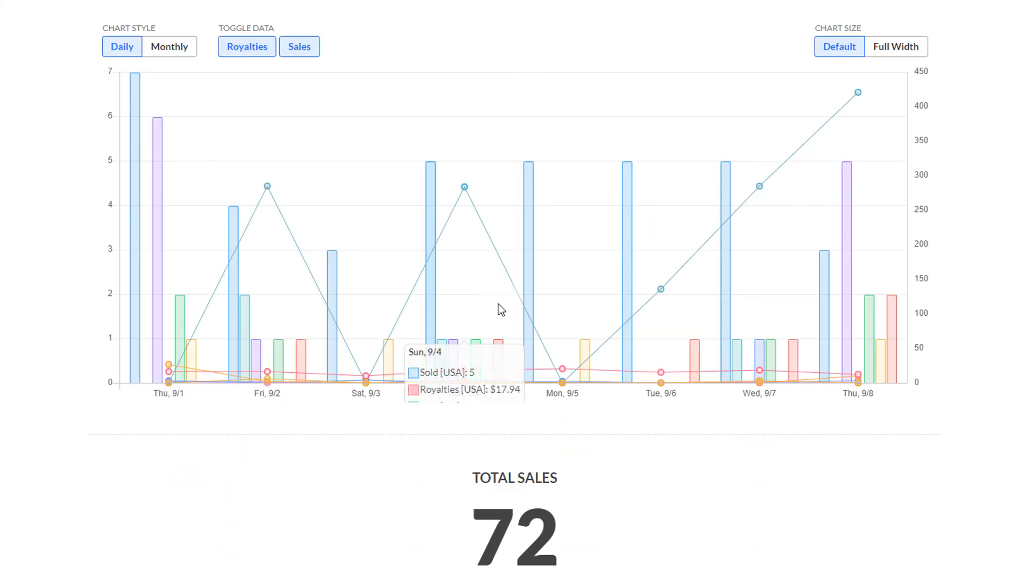
{"action": "scroll", "scroll_direction": "down", "scroll_amount": 3}
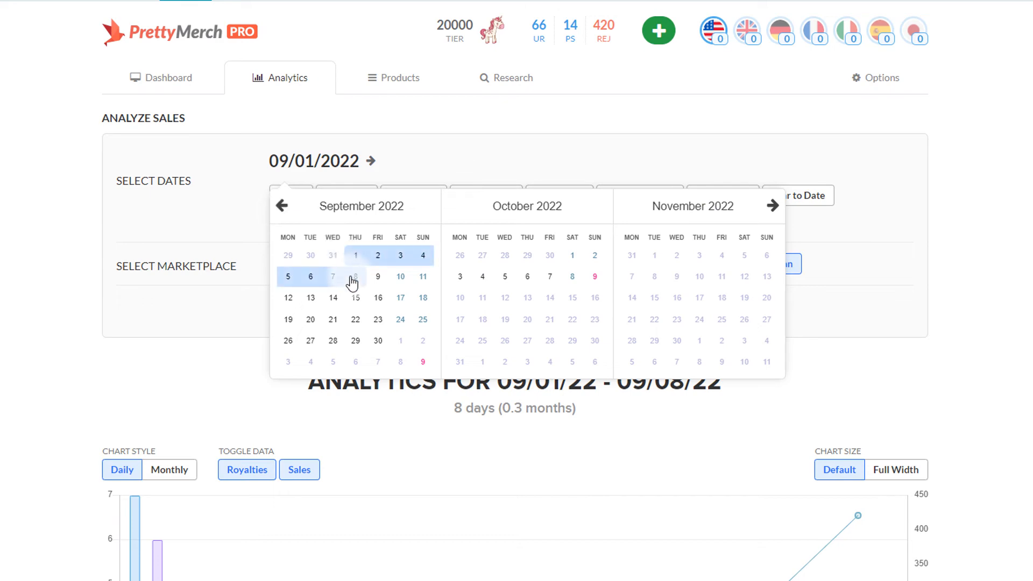
{"action": "left_click", "coordinate": [355, 276]}
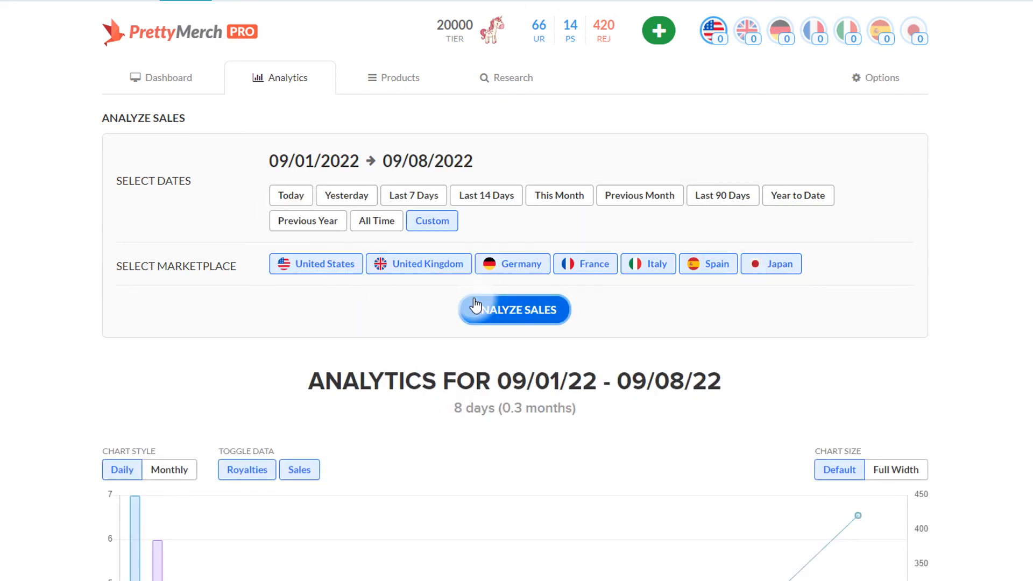
{"action": "left_click", "coordinate": [514, 310]}
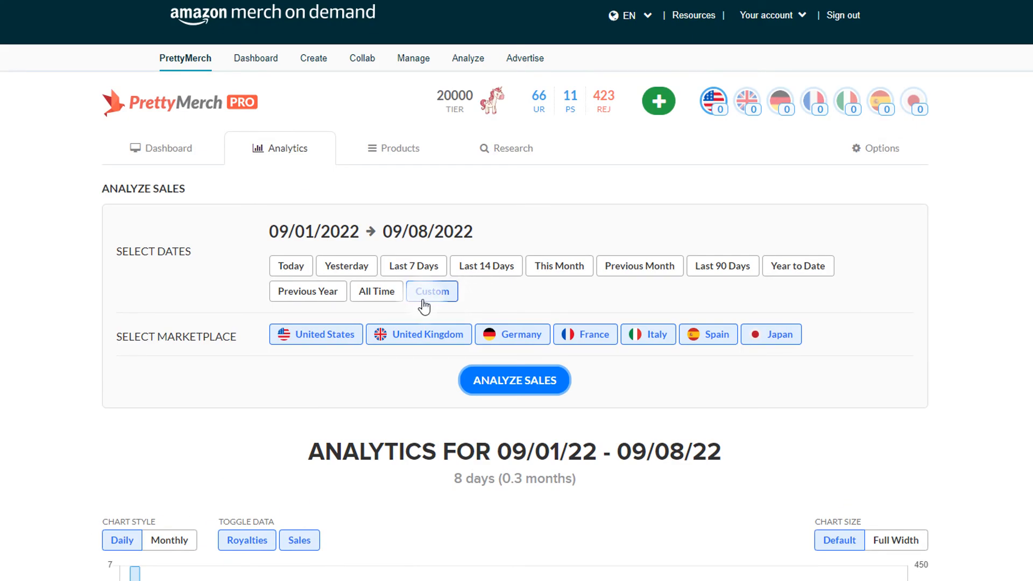
Analyze a custom August 1–8, 2022 range, totalling 74 sales.
{"action": "left_click", "coordinate": [432, 291]}
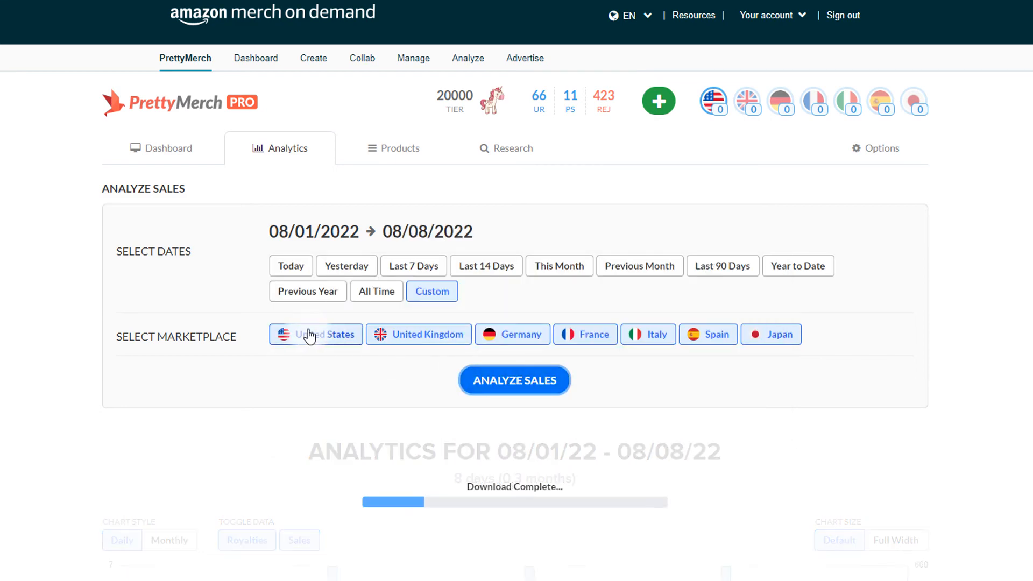
{"action": "left_click", "coordinate": [514, 381]}
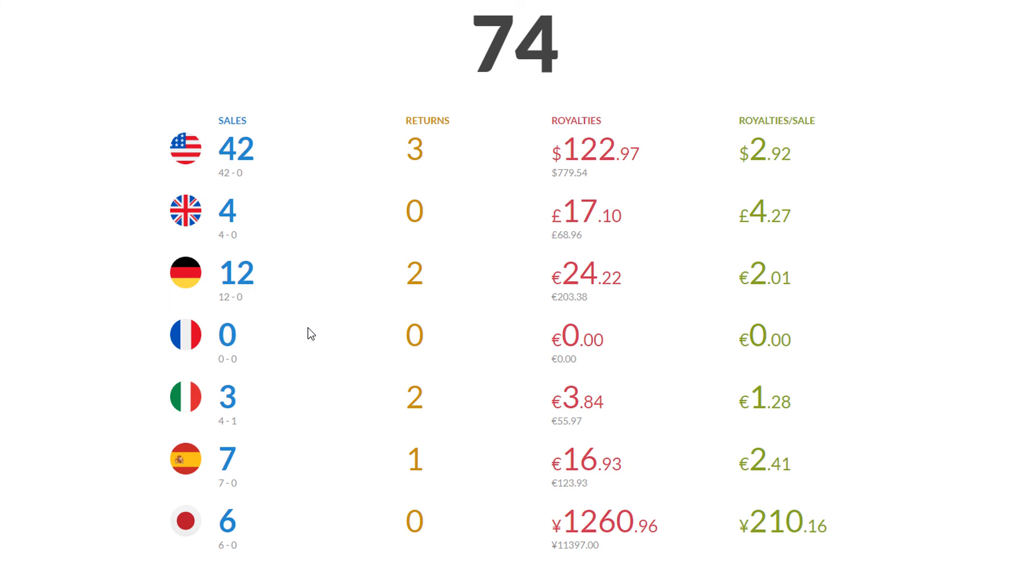
{"action": "mouse_move", "coordinate": [643, 80]}
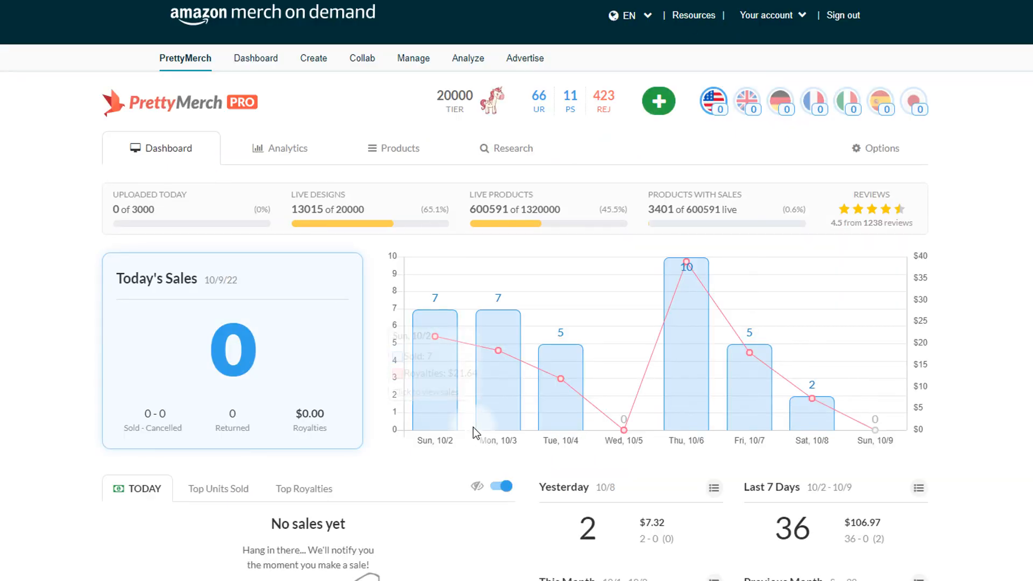
{"action": "mouse_move", "coordinate": [561, 369]}
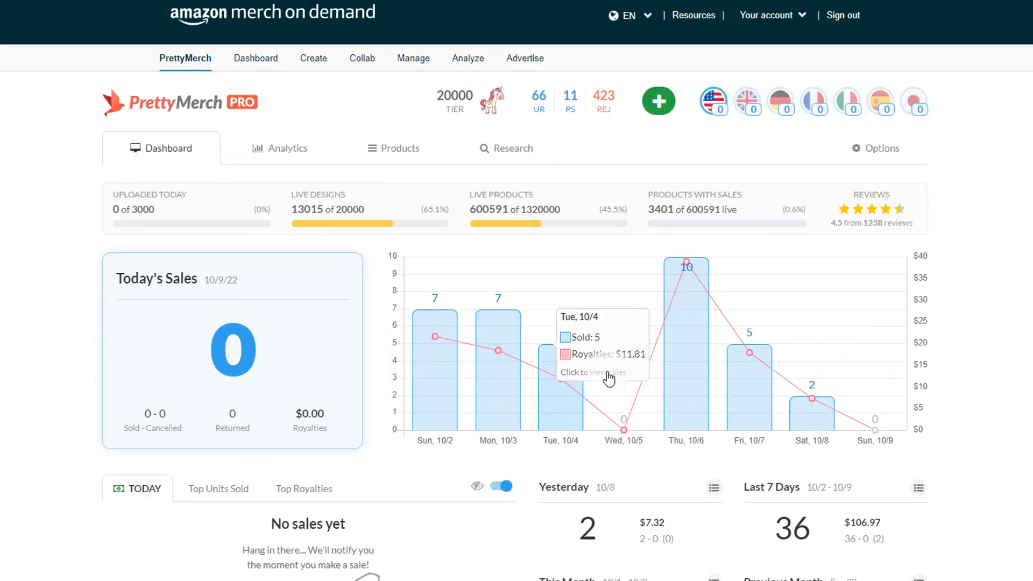
{"action": "mouse_move", "coordinate": [666, 336]}
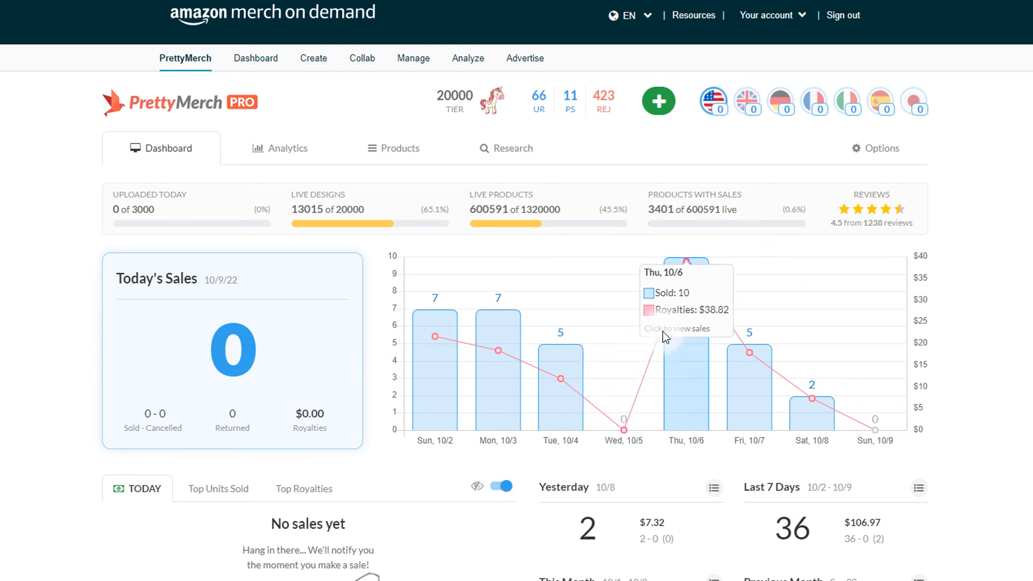
{"action": "mouse_move", "coordinate": [782, 388]}
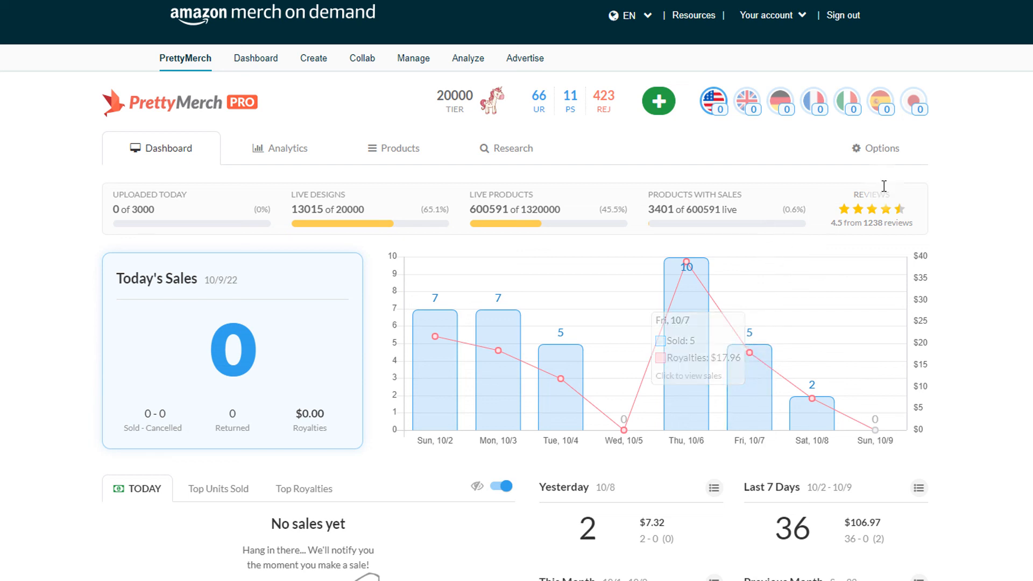
{"action": "mouse_move", "coordinate": [947, 162]}
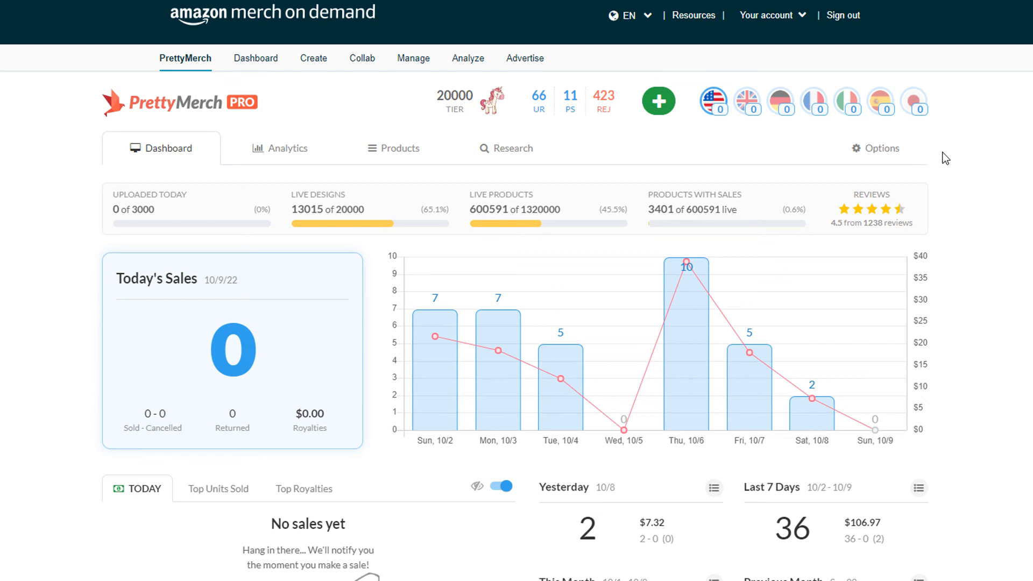
{"action": "mouse_move", "coordinate": [812, 409]}
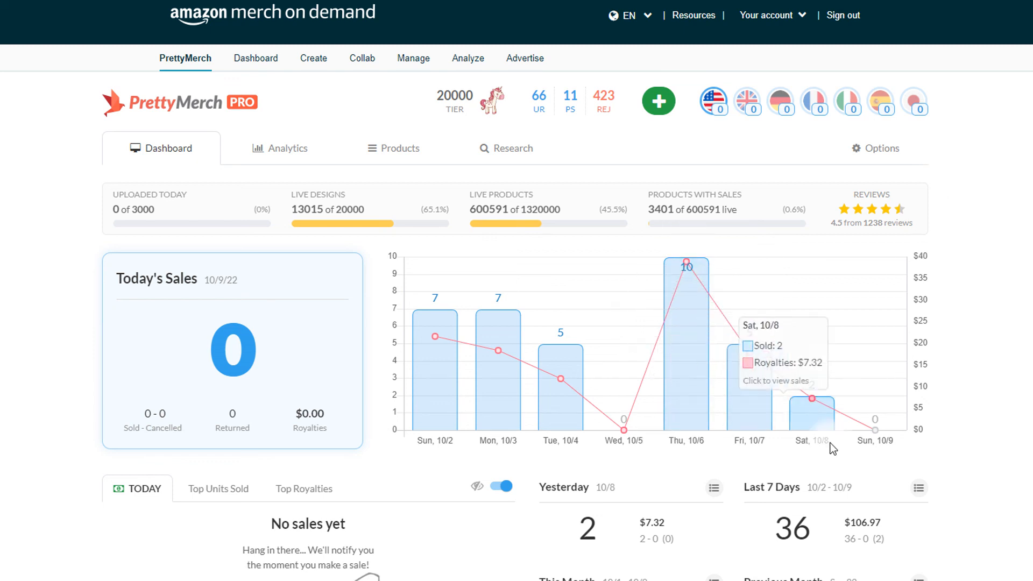
{"action": "mouse_move", "coordinate": [705, 365]}
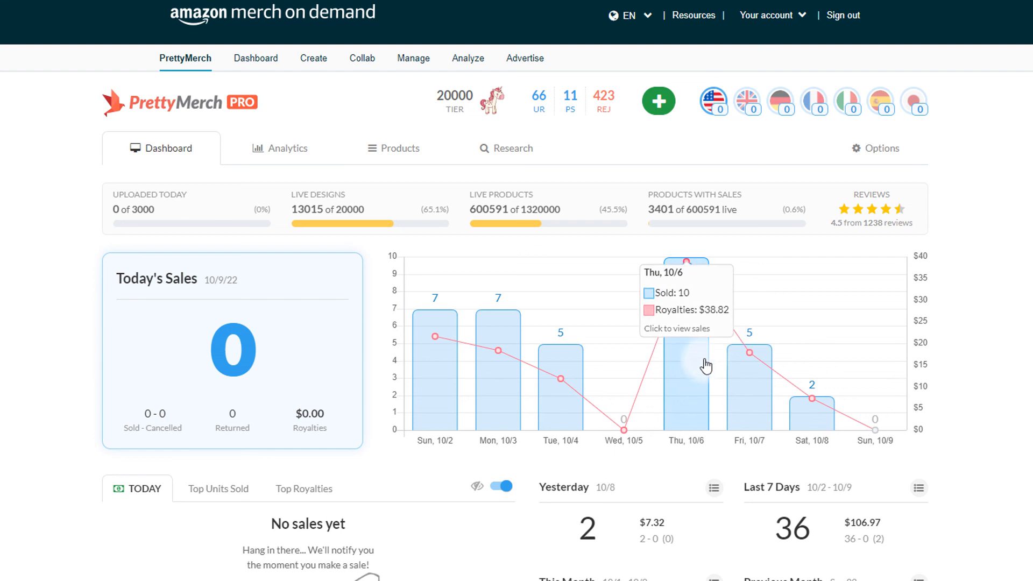
{"action": "mouse_move", "coordinate": [499, 303]}
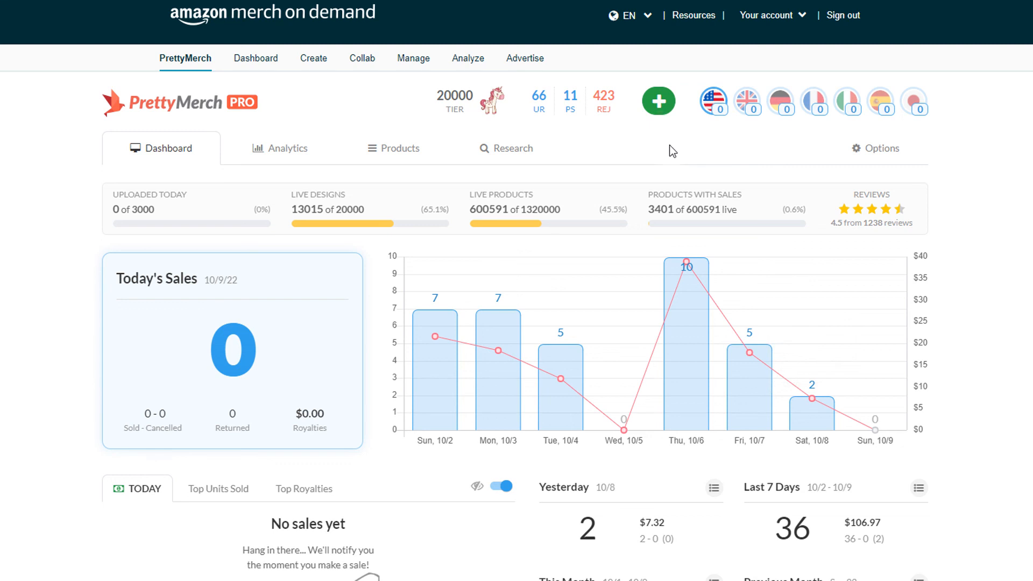
{"action": "mouse_move", "coordinate": [679, 147]}
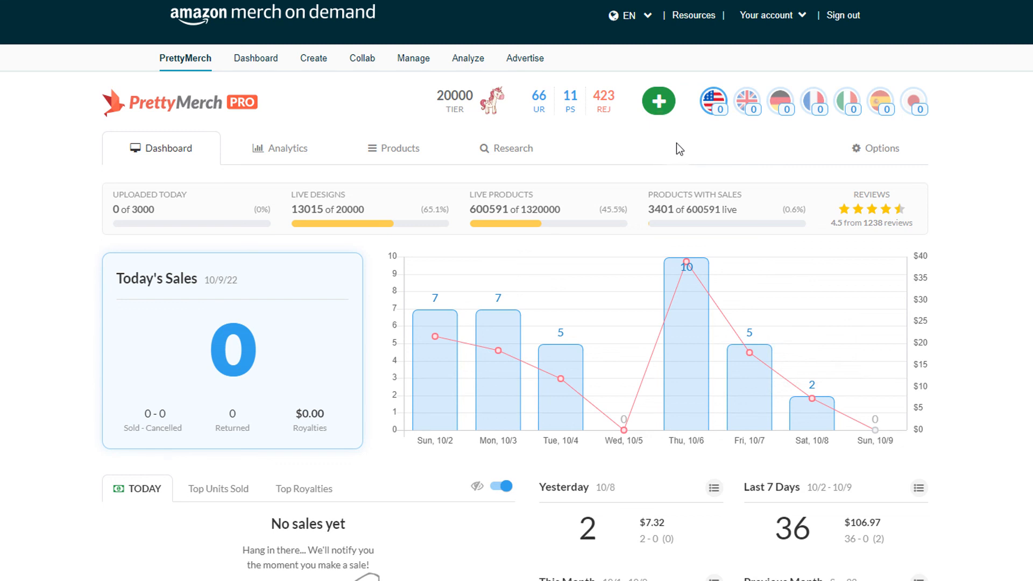